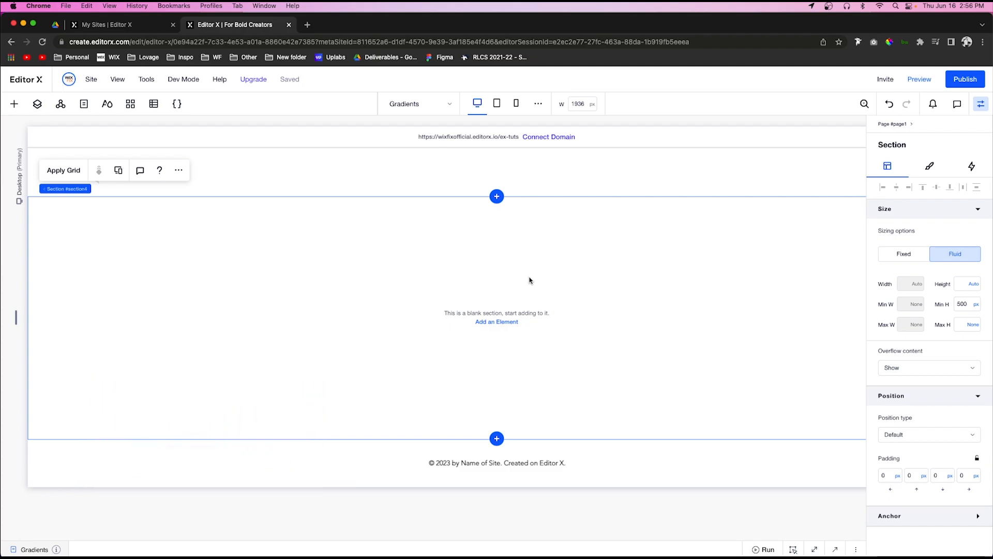
mouse_move(585, 280)
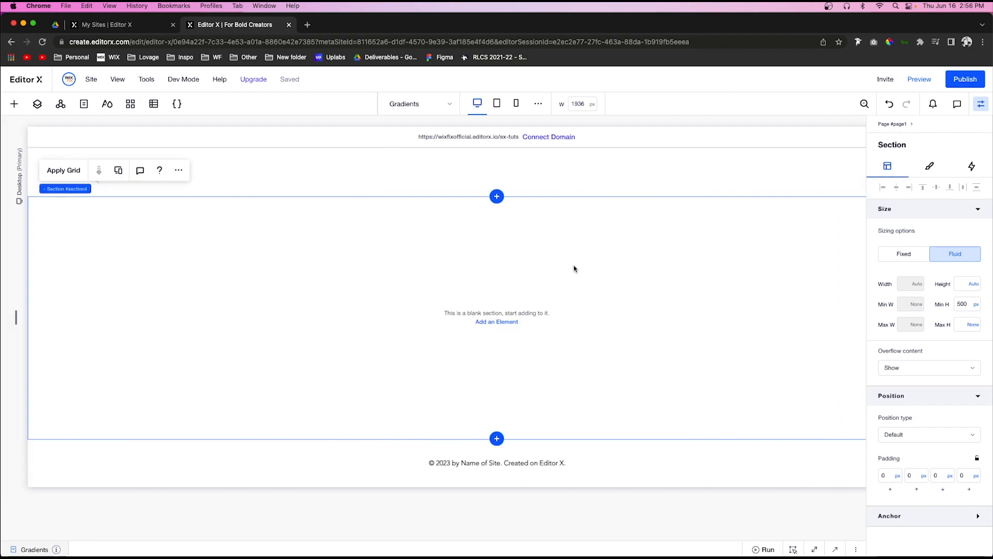
mouse_move(942, 150)
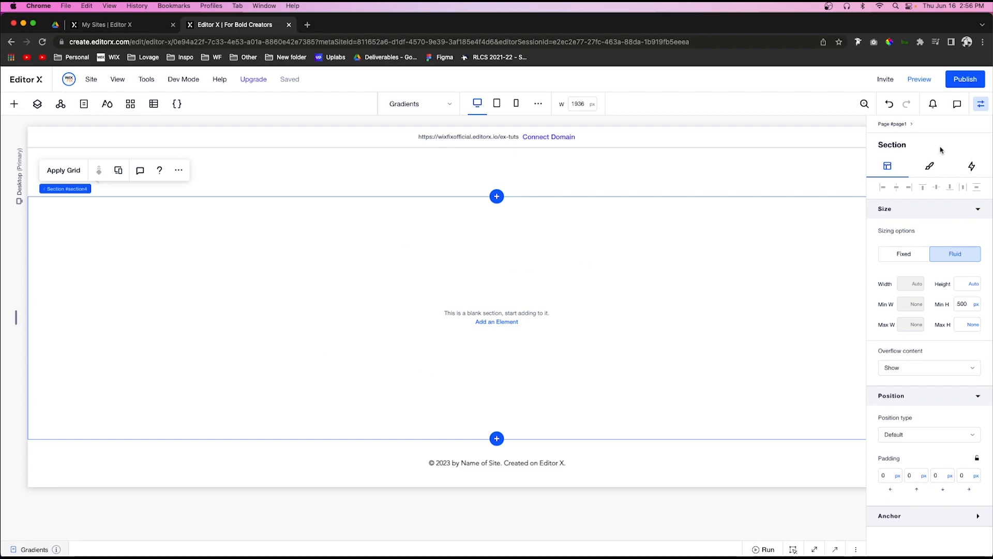
mouse_move(929, 166)
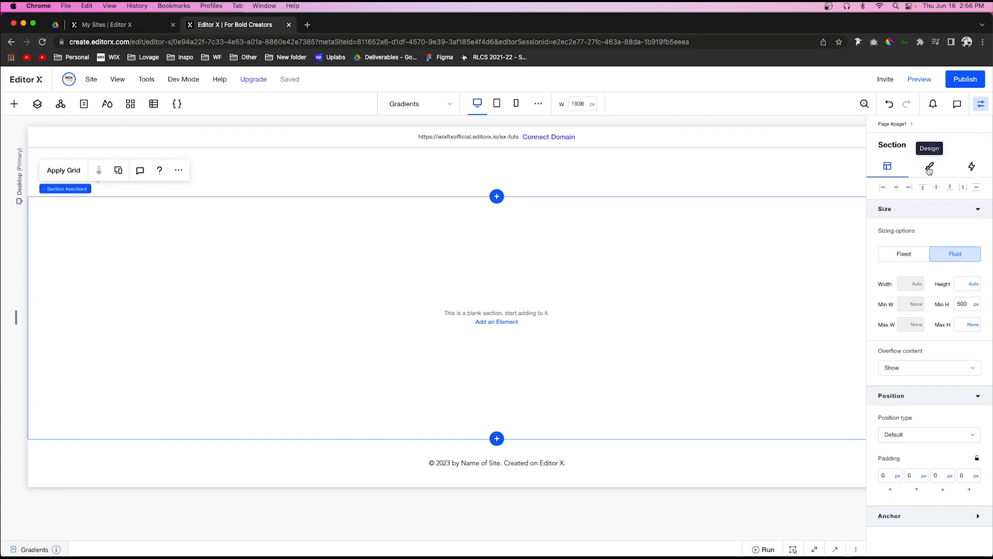
Switch the section background from a solid colour to a linear gradient fill in the Design settings.
left_click(929, 166)
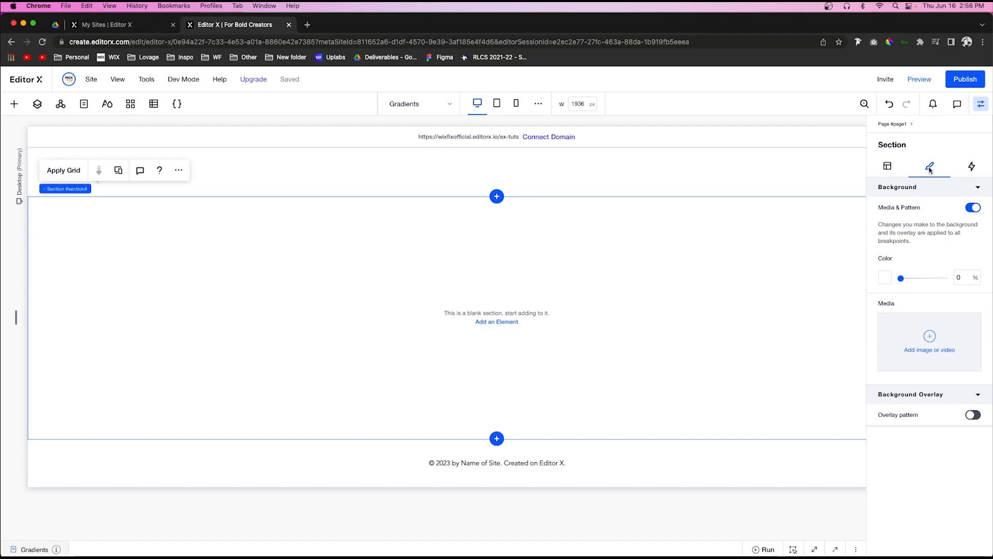
mouse_move(917, 216)
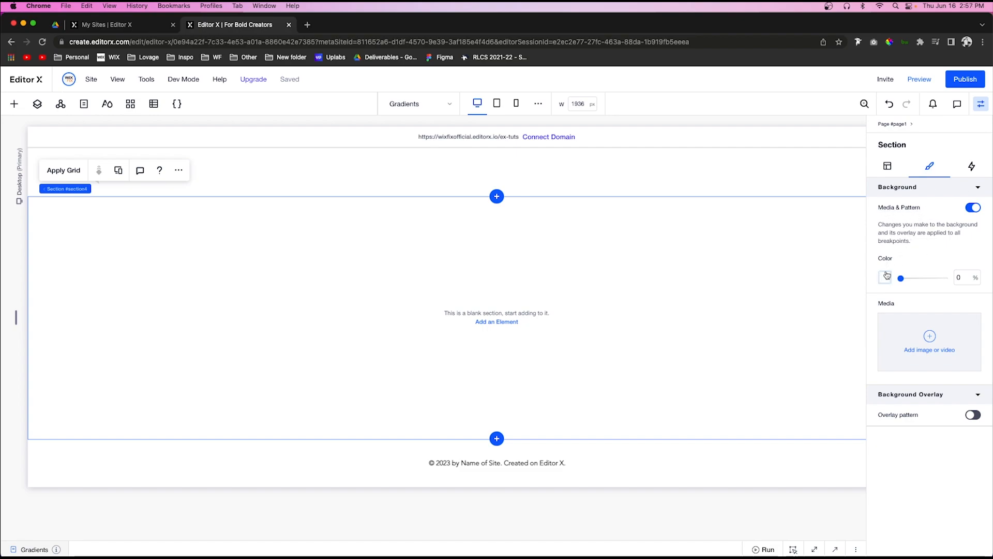
left_click(886, 277)
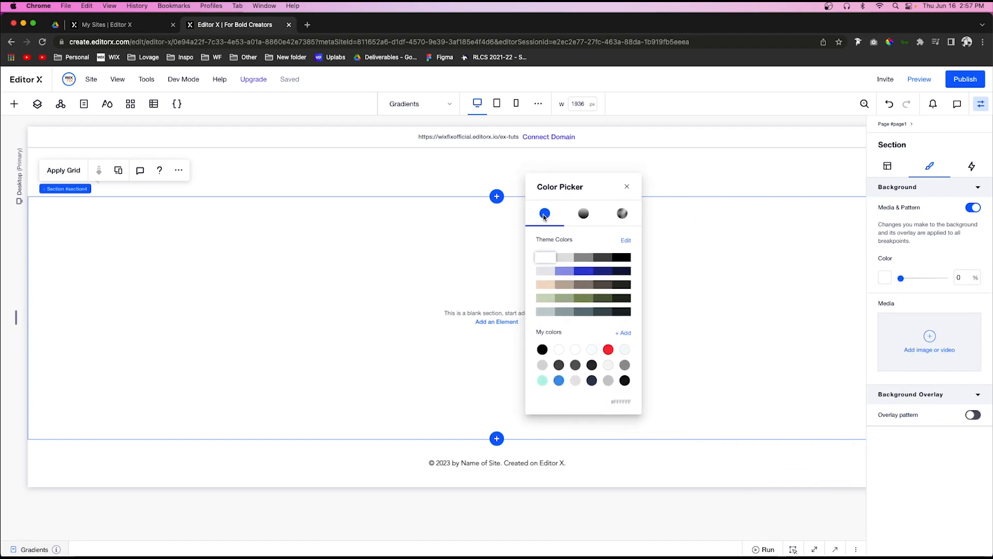
left_click(583, 214)
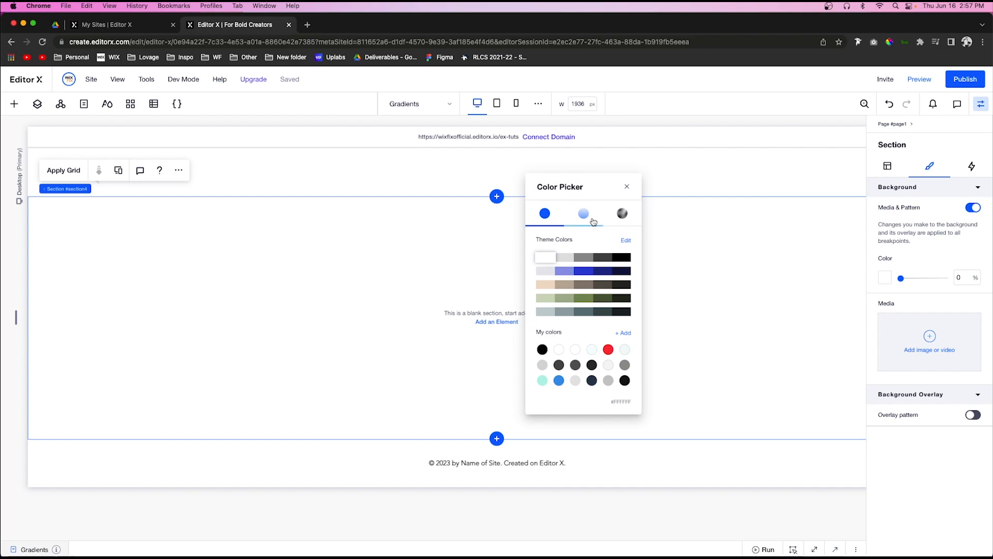
left_click(584, 214)
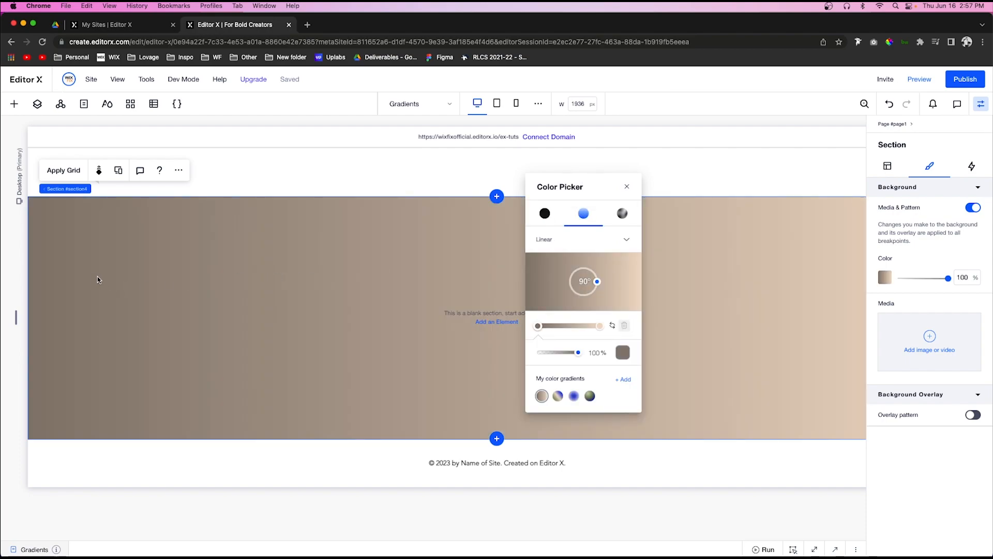
mouse_move(622, 214)
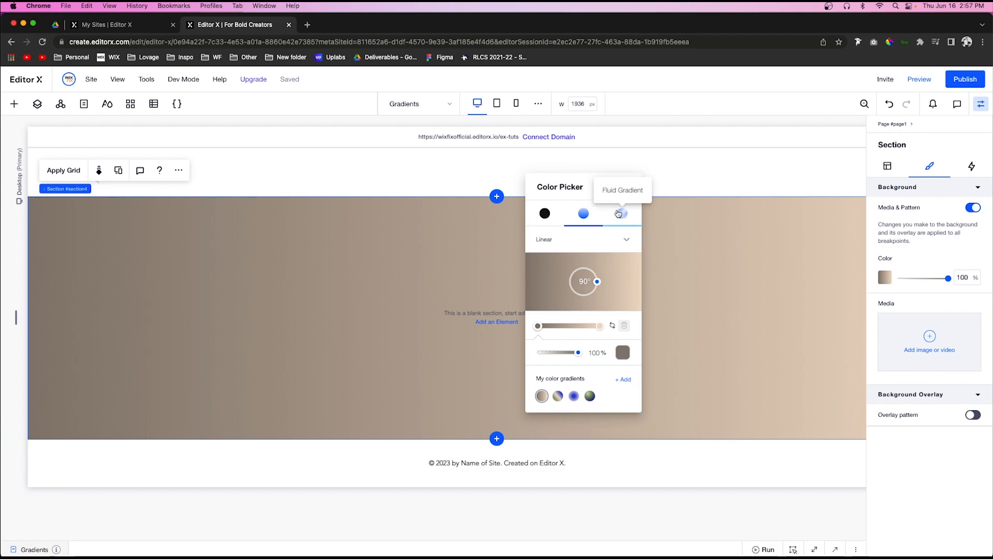
Try a blue-olive fluid gradient briefly, then return to the linear brown-to-beige gradient at 90 degrees.
left_click(621, 214)
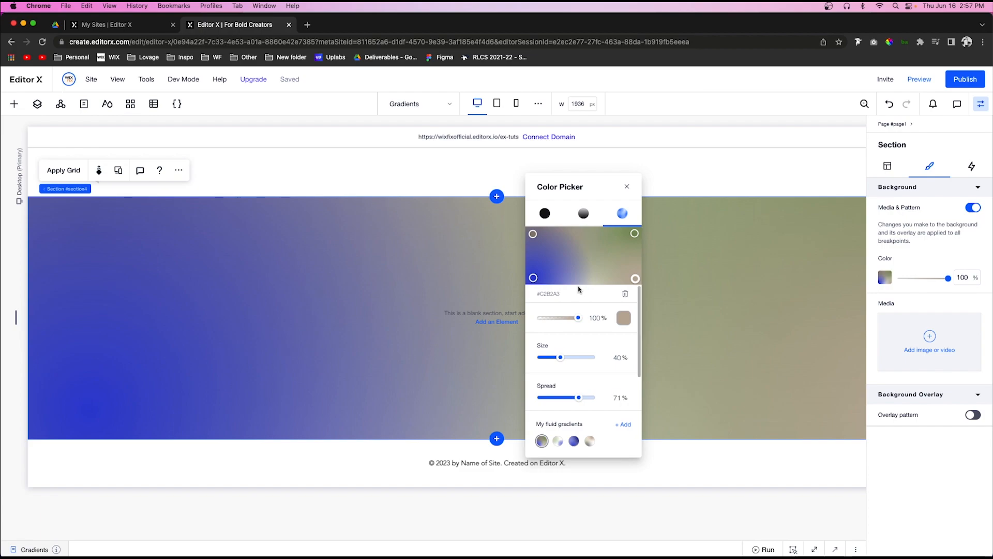
left_click(583, 214)
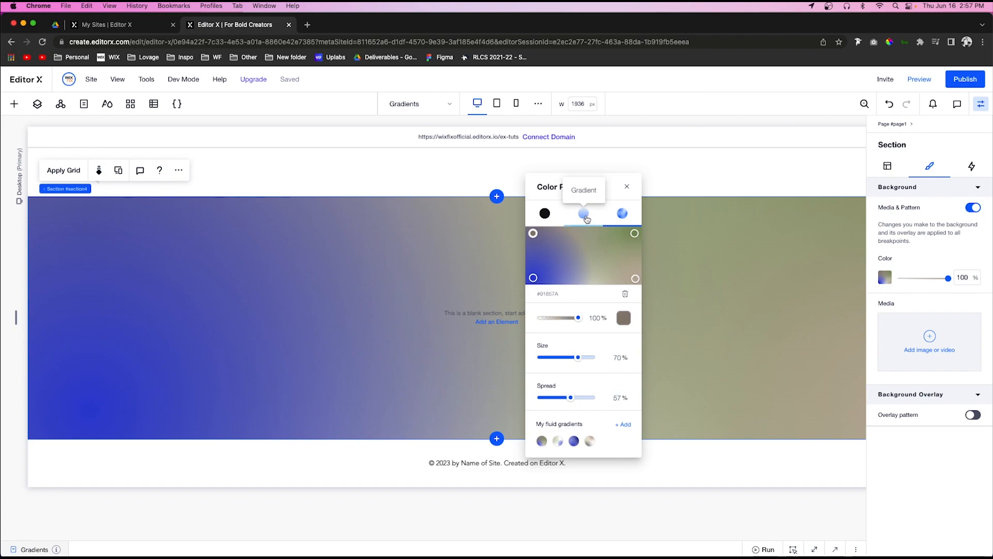
left_click(583, 213)
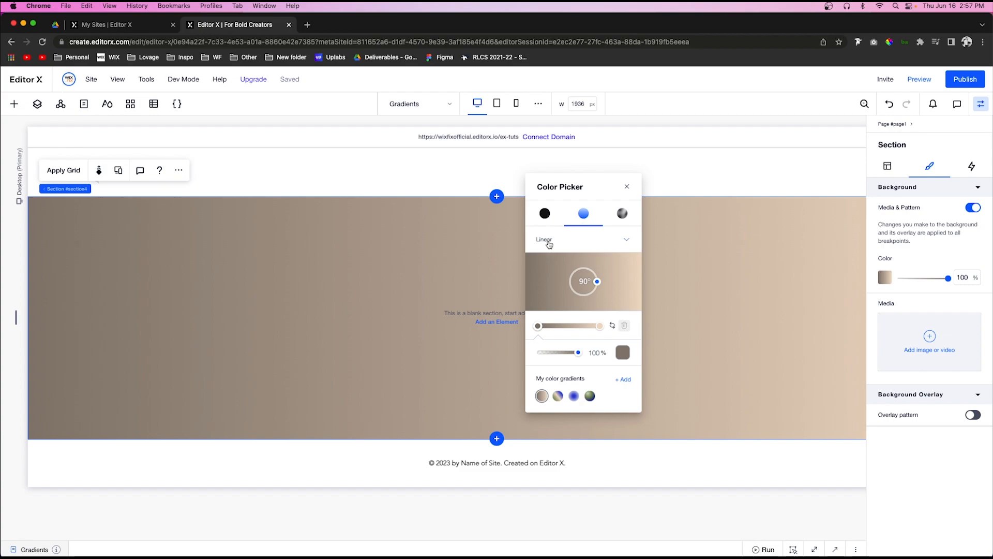
mouse_move(584, 242)
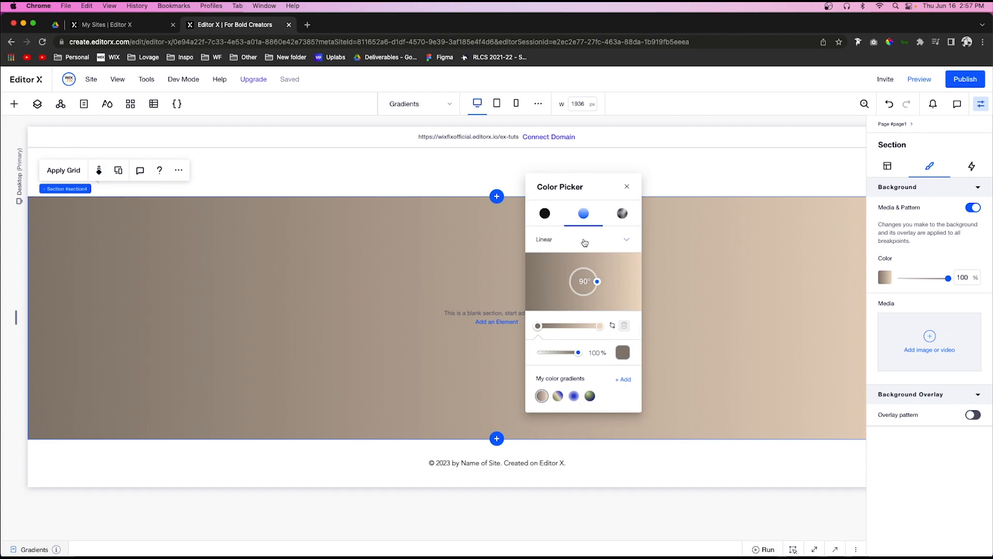
mouse_move(553, 243)
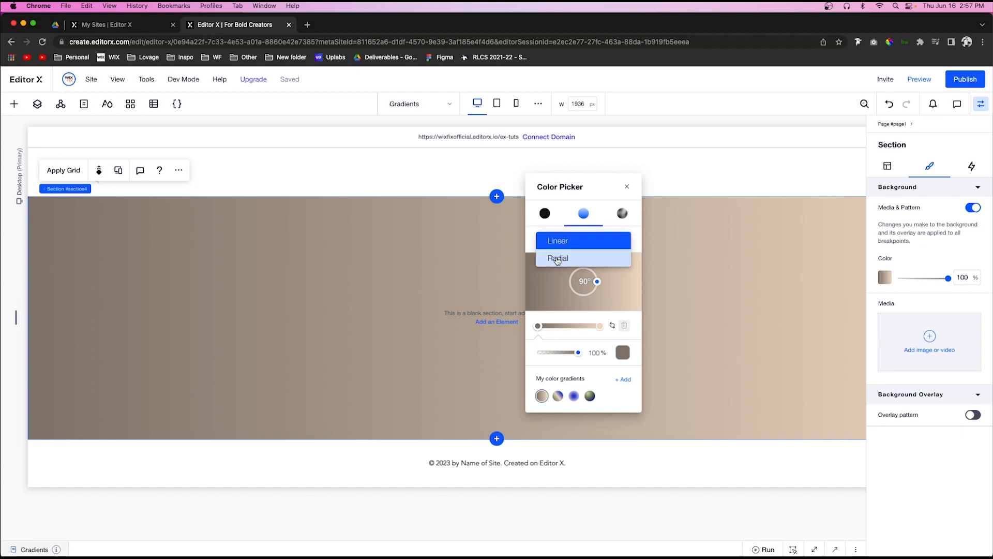
Make the gradient radial and shift the brown stop inward to widen the dark centre.
left_click(557, 257)
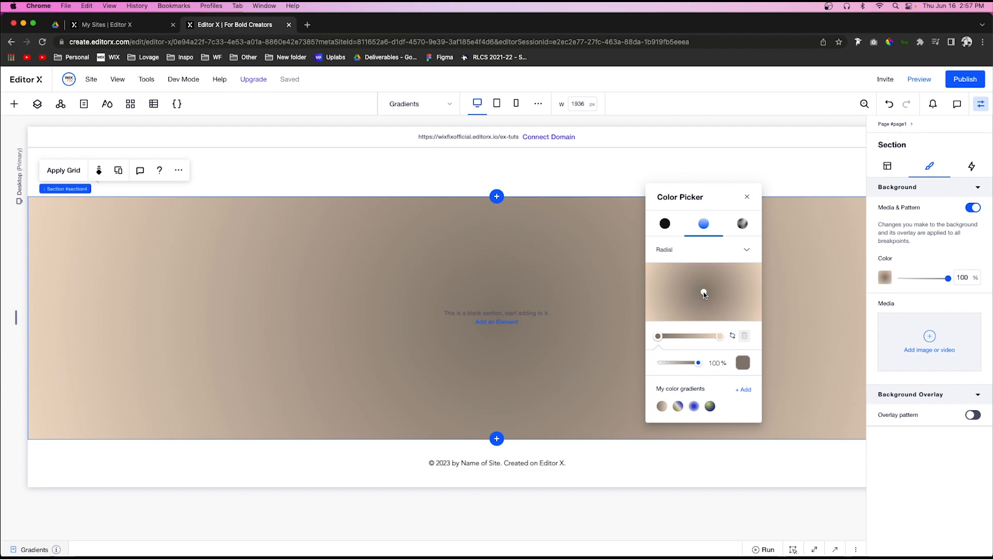
mouse_move(140, 275)
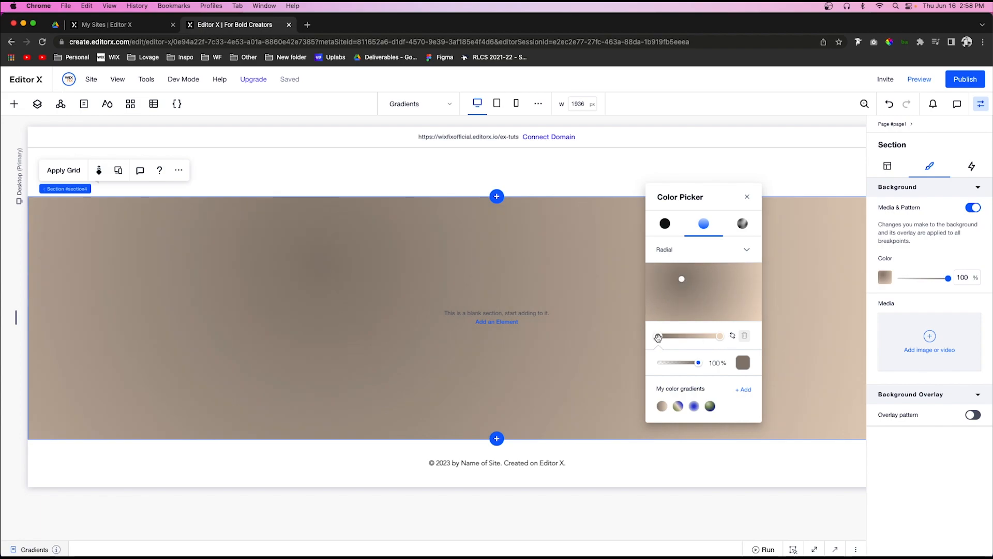
left_click_drag(657, 336, 678, 337)
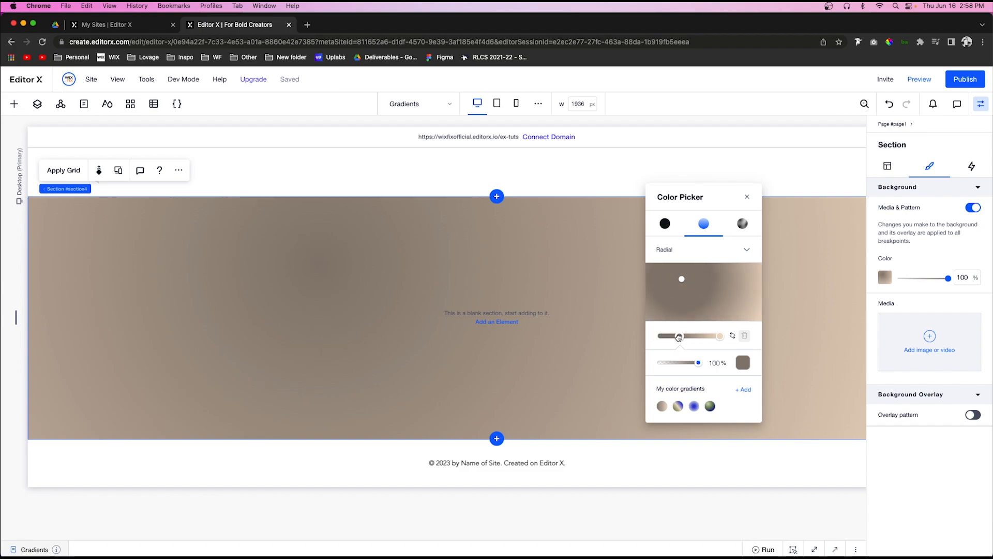
left_click_drag(679, 336, 672, 335)
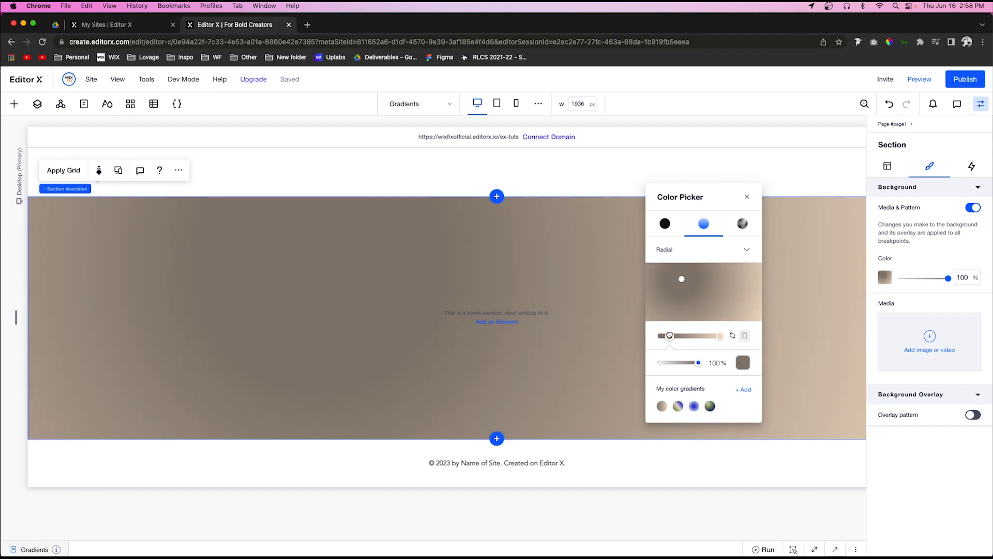
left_click_drag(669, 336, 662, 336)
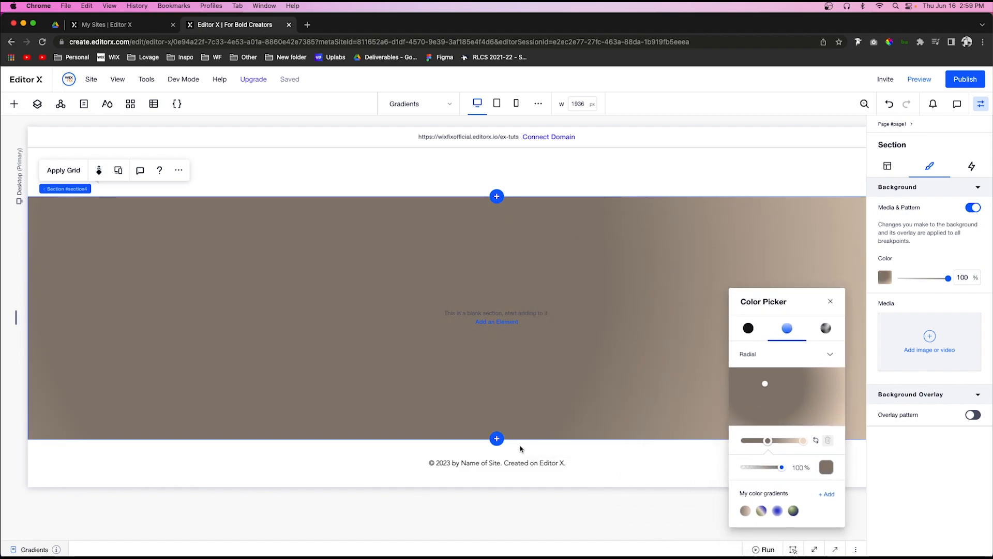
Add an olive green middle colour stop to the radial gradient and fade it to about 24% opacity.
left_click_drag(795, 440, 766, 440)
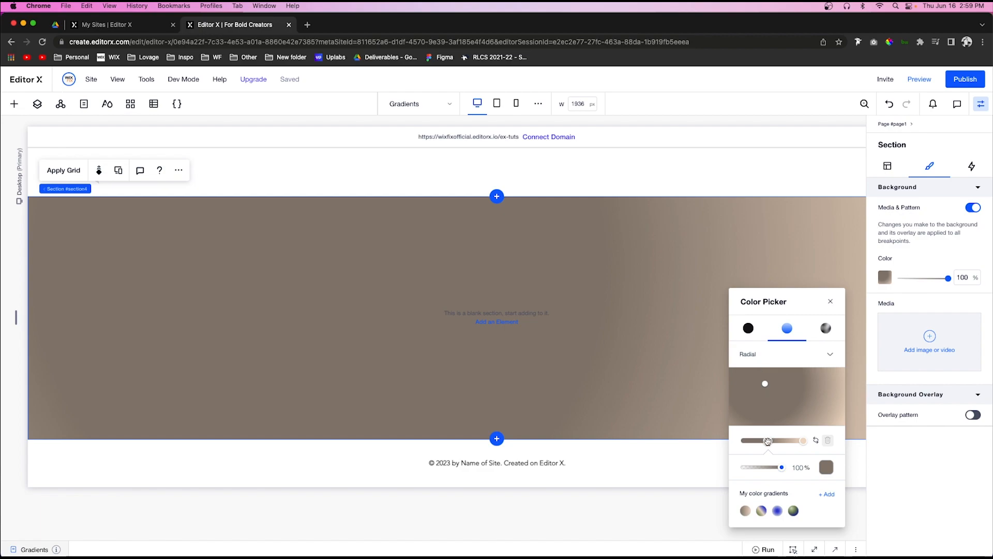
left_click_drag(767, 440, 741, 440)
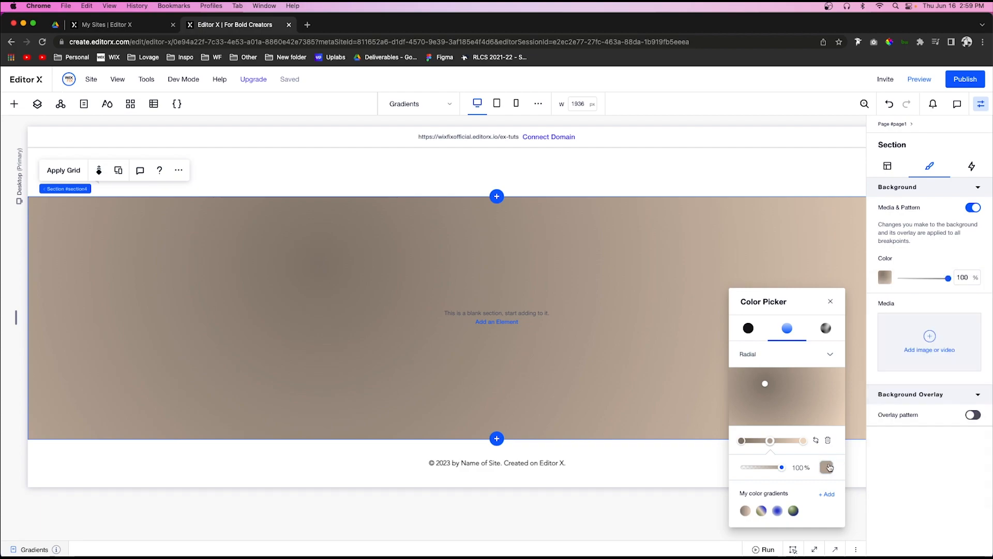
left_click(828, 467)
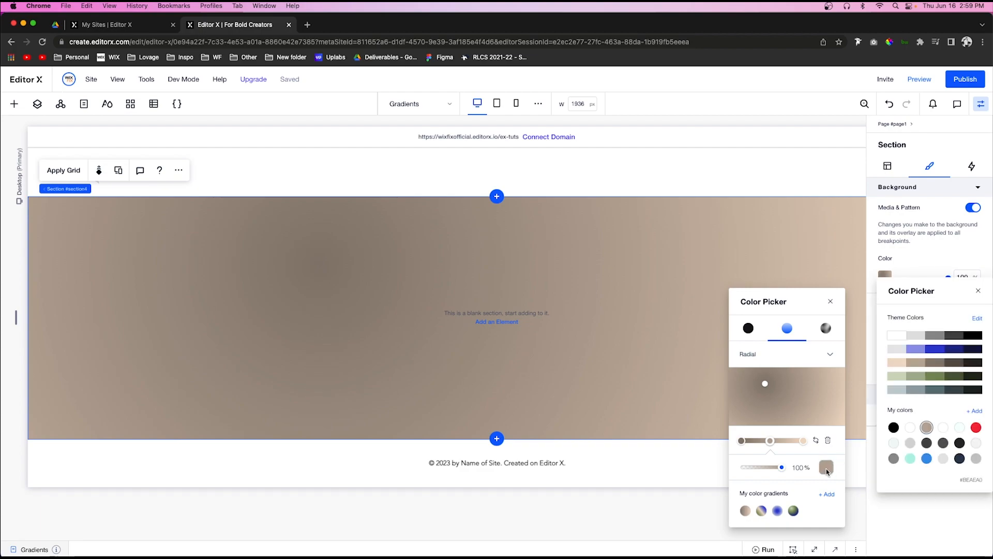
left_click(938, 376)
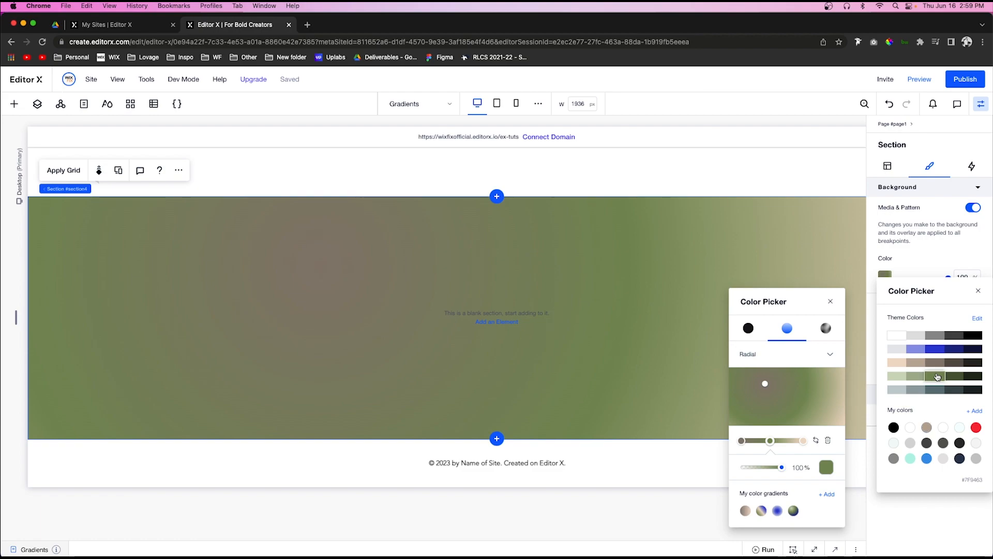
mouse_move(451, 265)
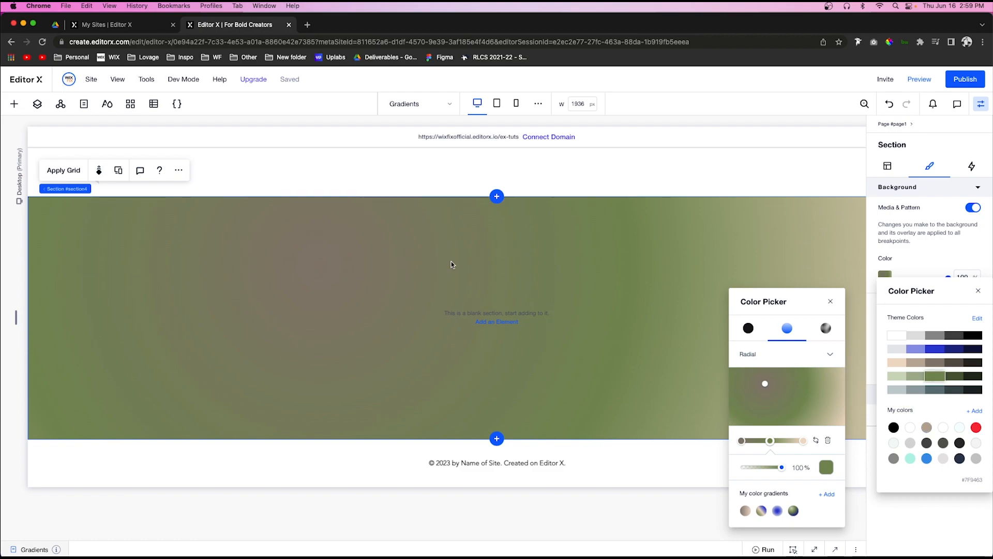
mouse_move(319, 270)
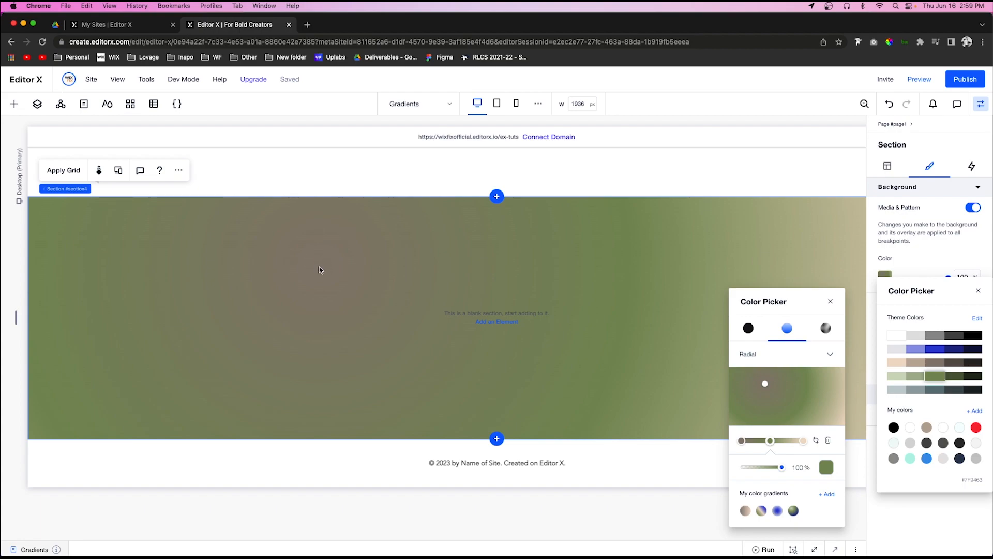
mouse_move(610, 297)
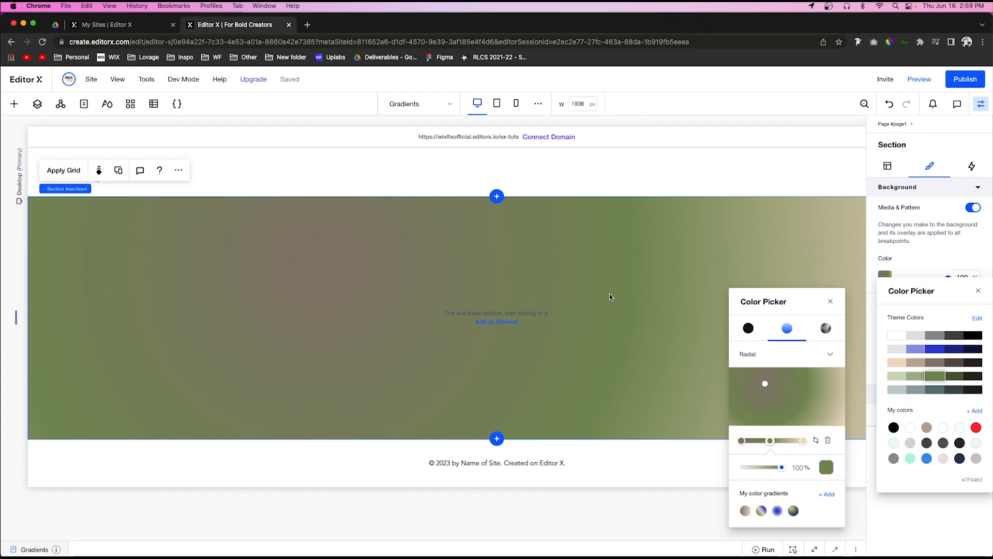
mouse_move(830, 371)
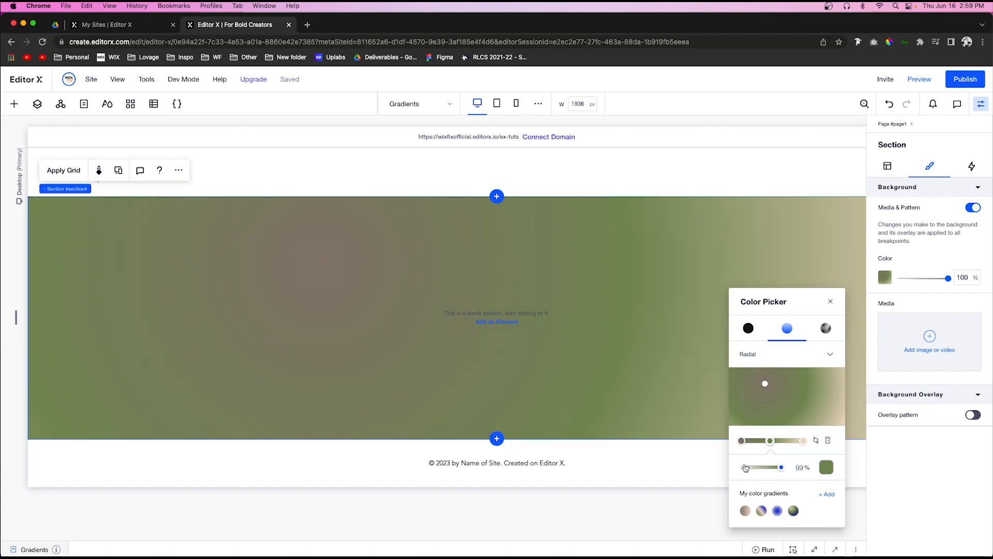
left_click_drag(779, 467, 756, 467)
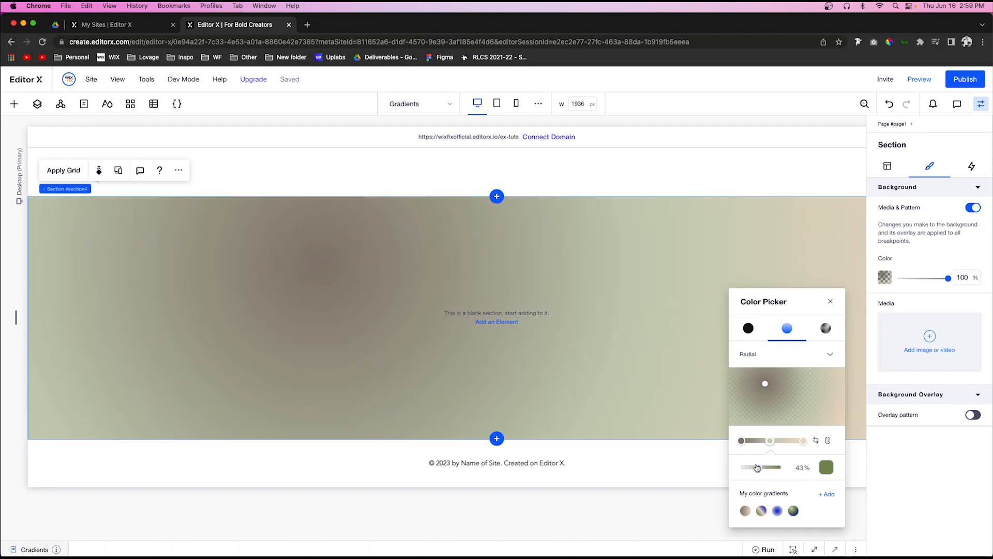
left_click_drag(769, 466, 750, 466)
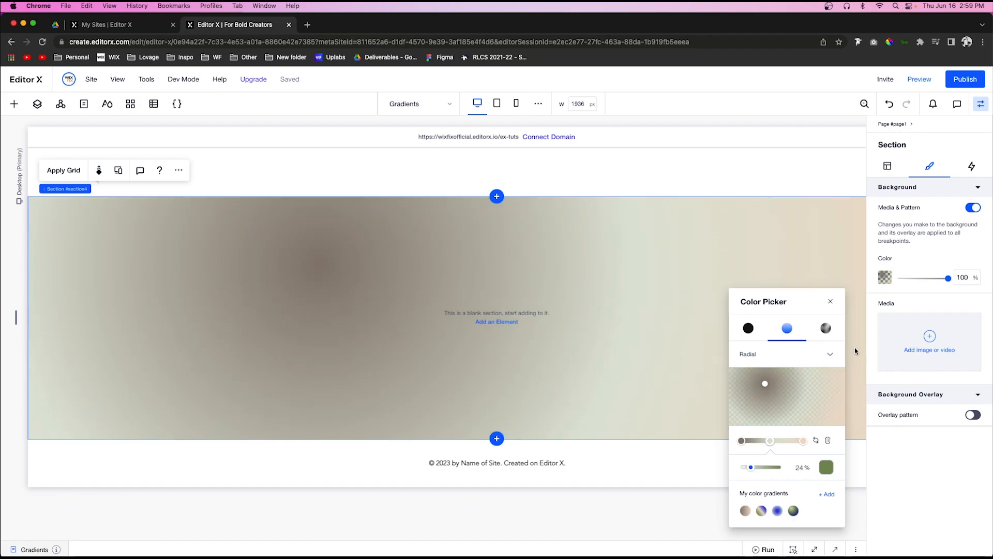
mouse_move(825, 328)
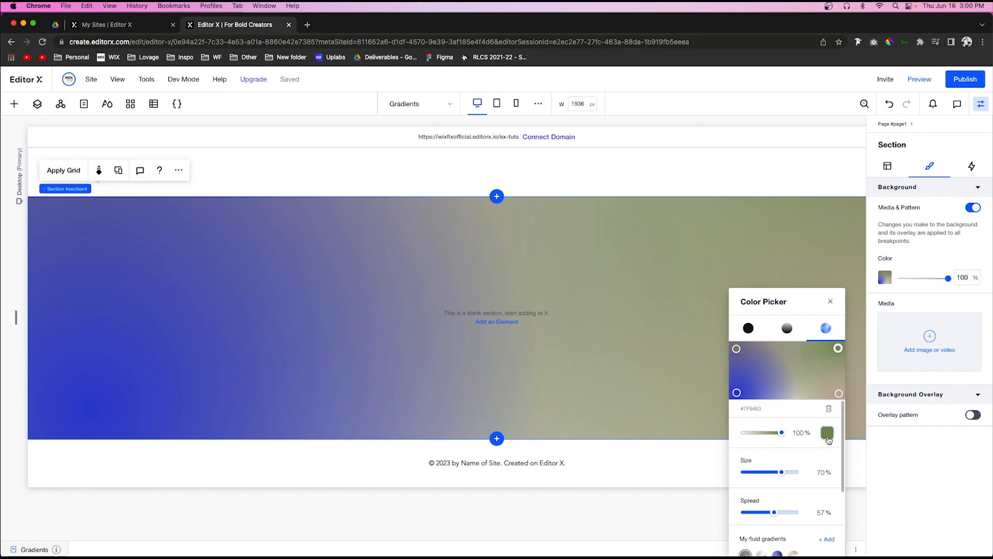
Fade one fluid gradient colour and remove the gradient's spread entirely.
left_click(827, 433)
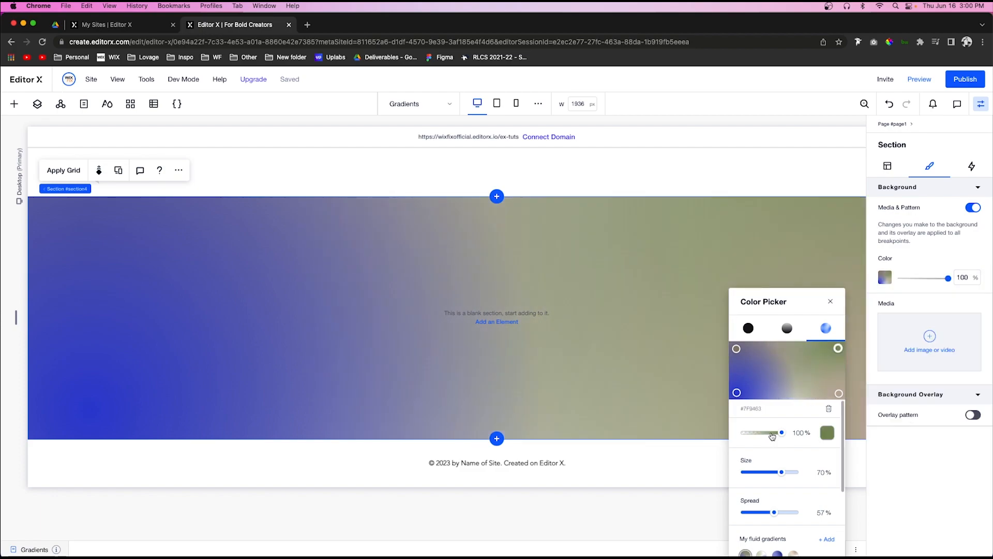
left_click_drag(781, 432, 772, 432)
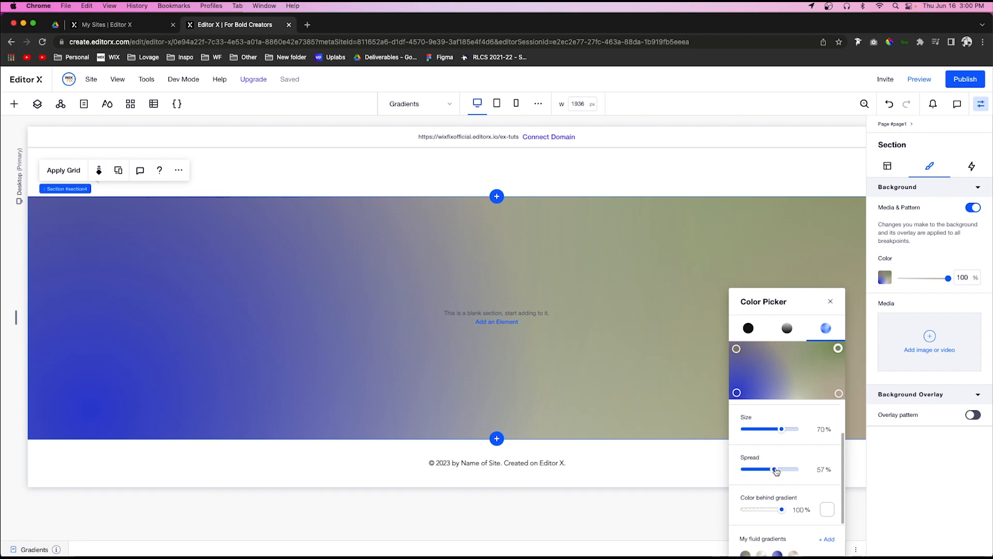
mouse_move(699, 468)
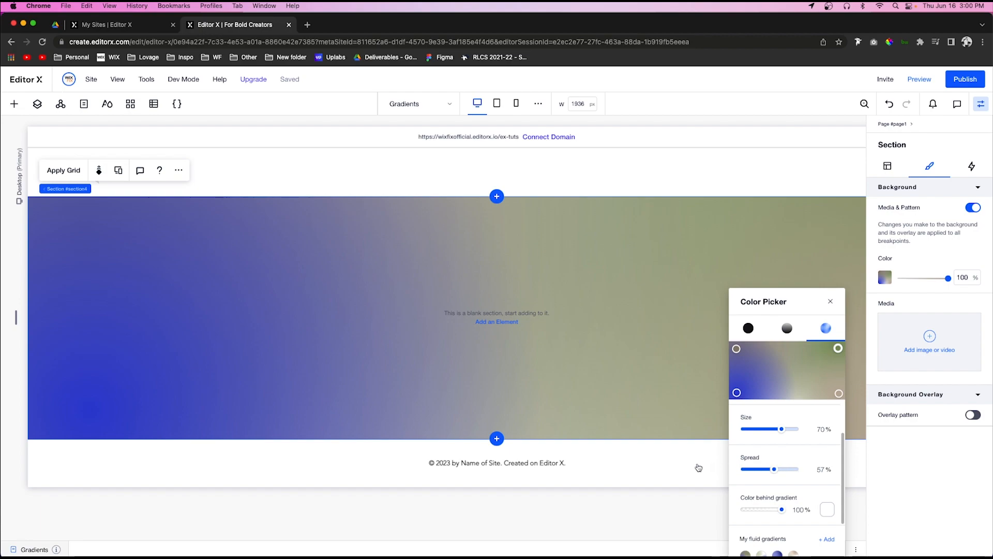
left_click_drag(773, 469, 740, 468)
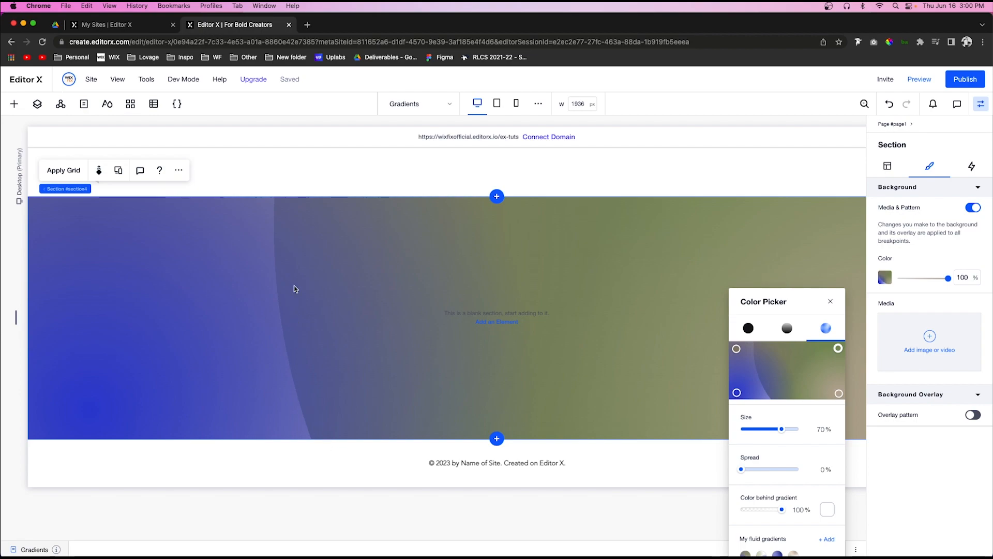
Settle the fluid gradient size at 40% and raise the spread to 71% for a sharp olive curve.
left_click_drag(780, 429, 758, 429)
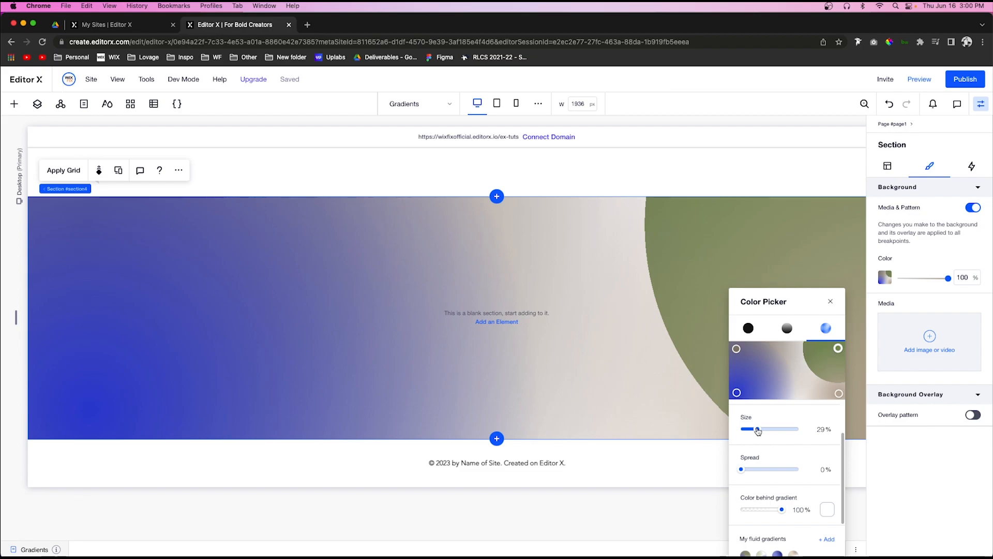
left_click_drag(757, 428, 768, 429)
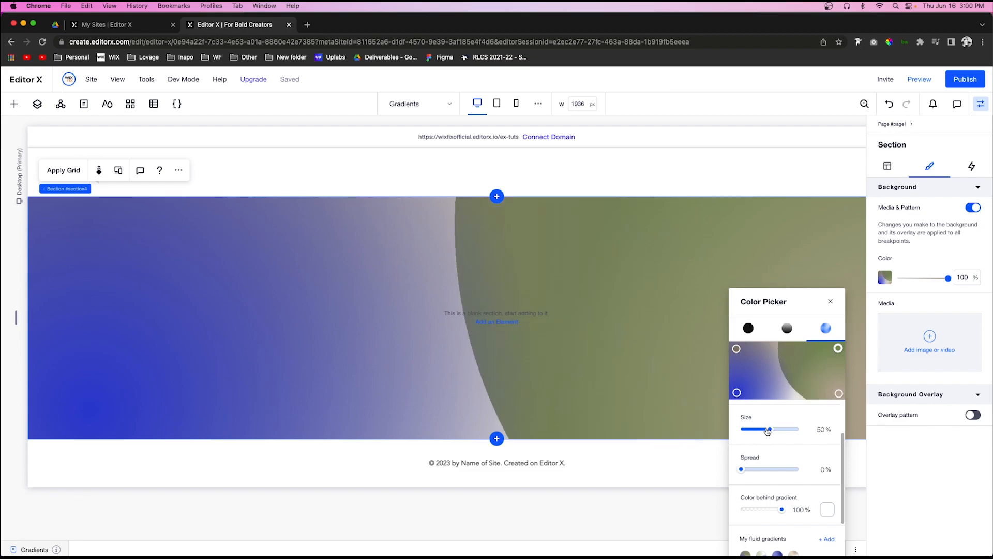
left_click_drag(768, 429, 773, 429)
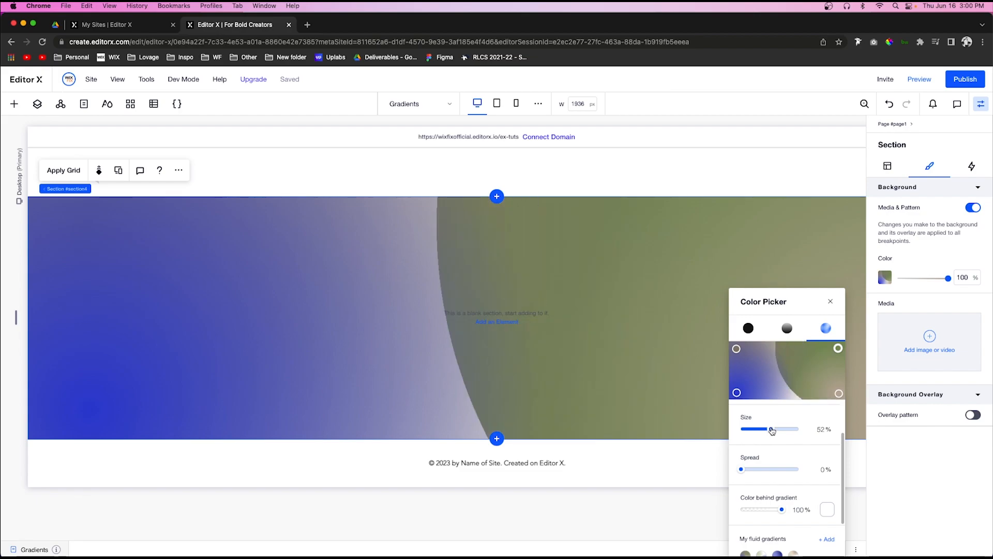
left_click_drag(770, 429, 772, 429)
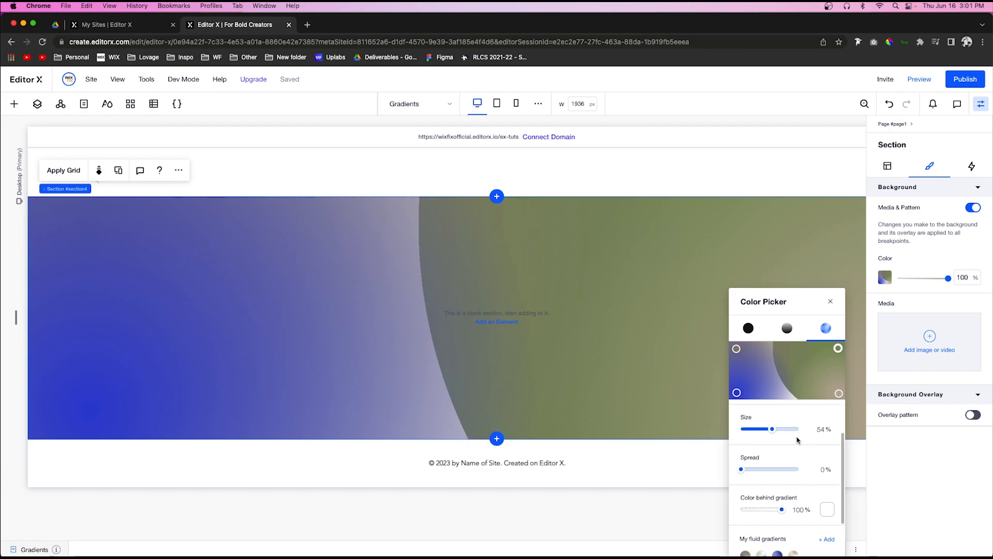
left_click_drag(771, 429, 764, 428)
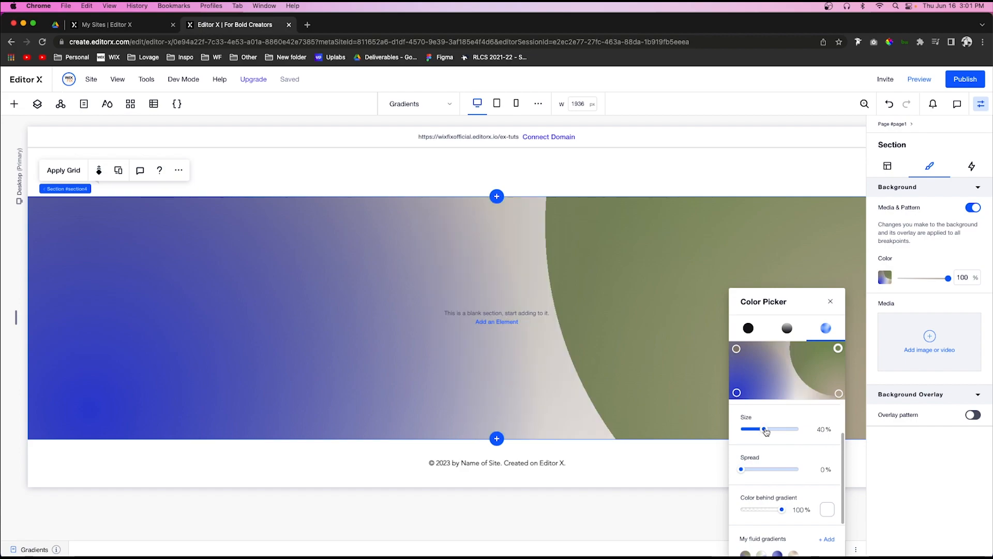
left_click_drag(763, 429, 771, 429)
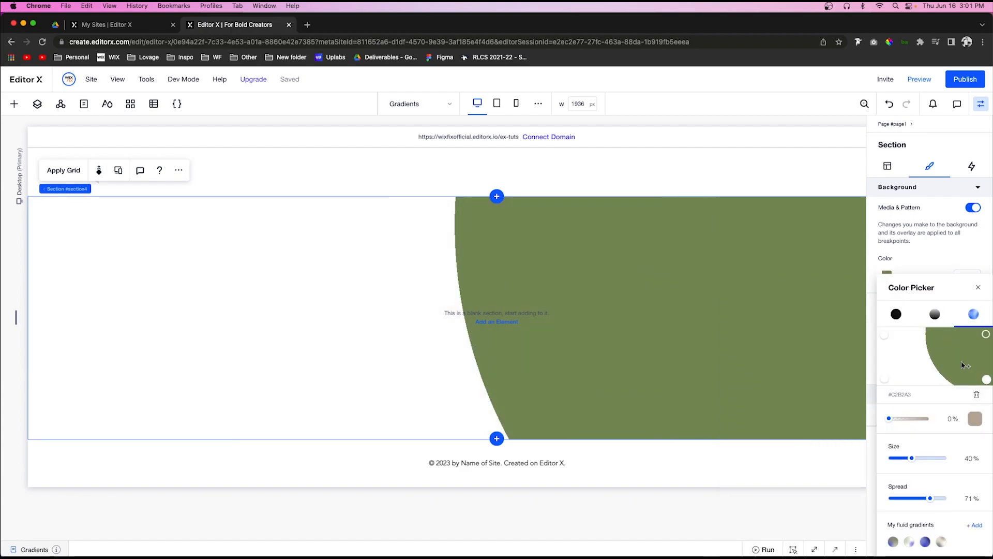
Reposition the olive colour point and raise the spread to 57% for a soft blue-to-olive blend at 70% size.
left_click_drag(986, 333, 984, 333)
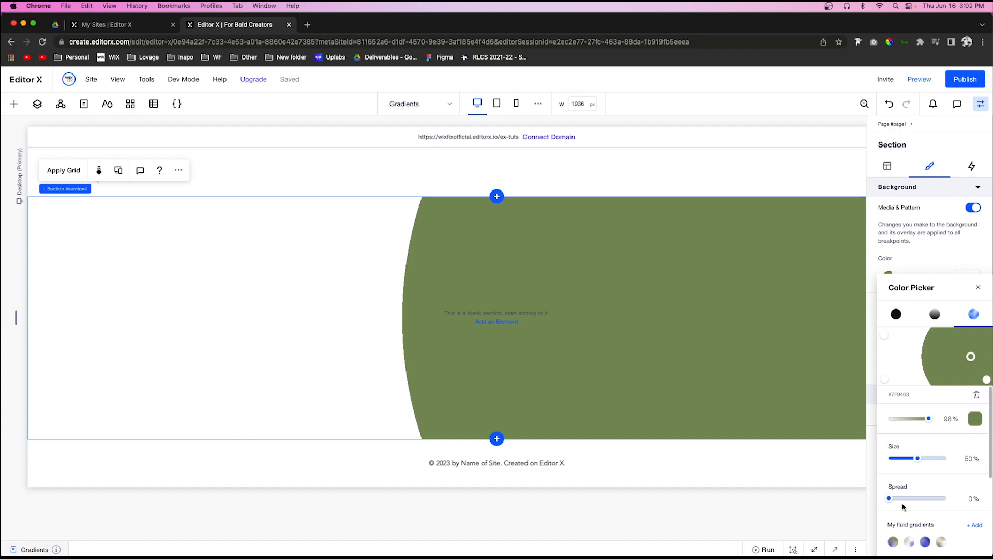
left_click_drag(889, 497, 930, 498)
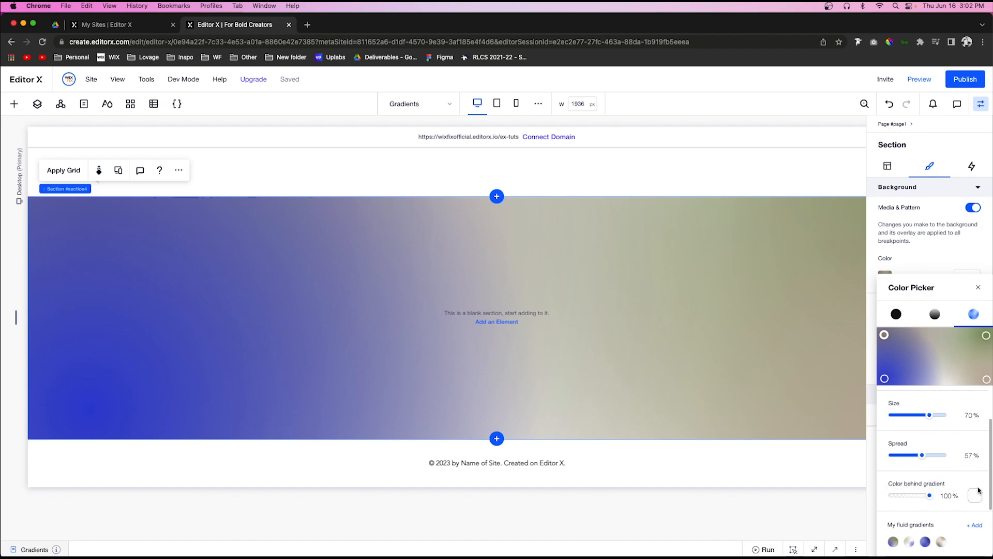
Give one gradient point a taupe theme colour and lower its opacity.
left_click(896, 313)
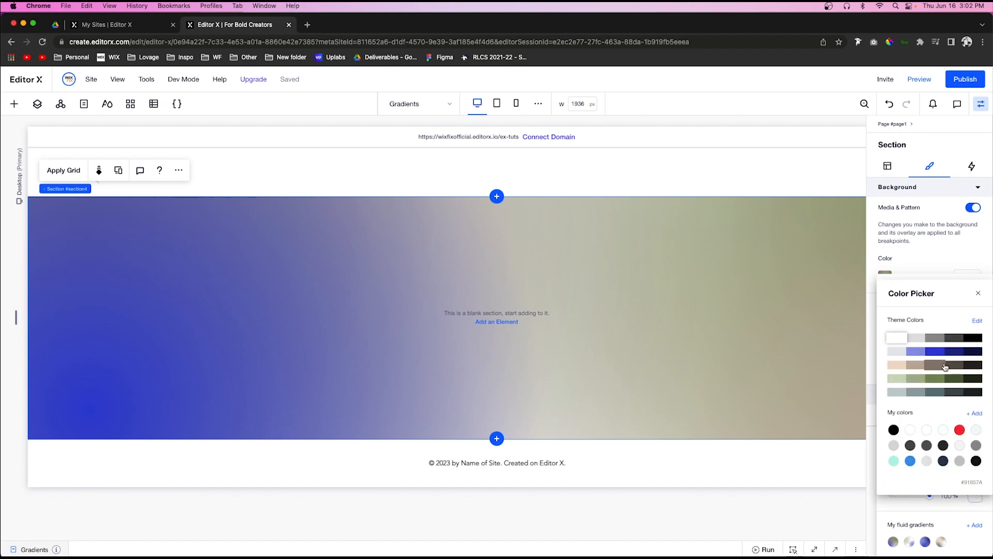
left_click(960, 429)
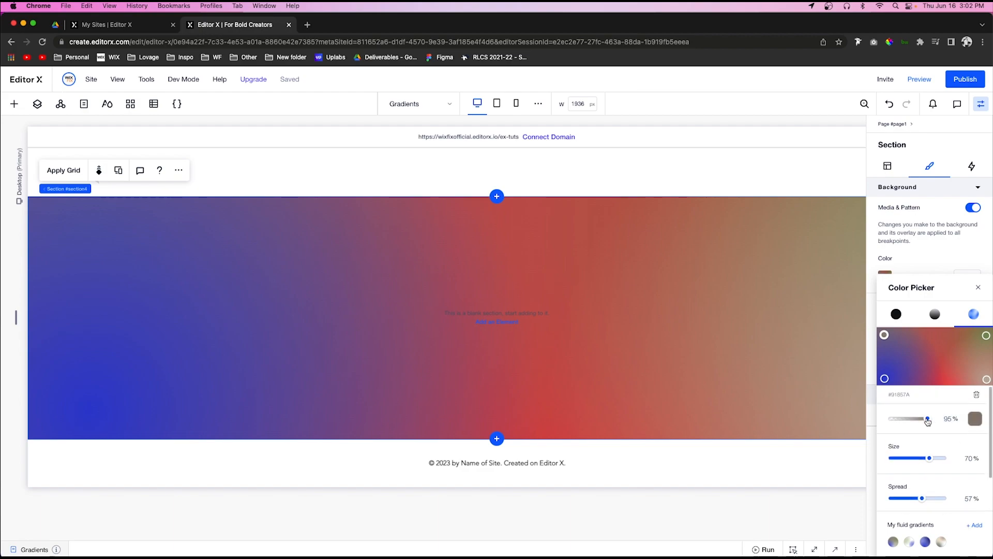
left_click_drag(927, 418, 896, 418)
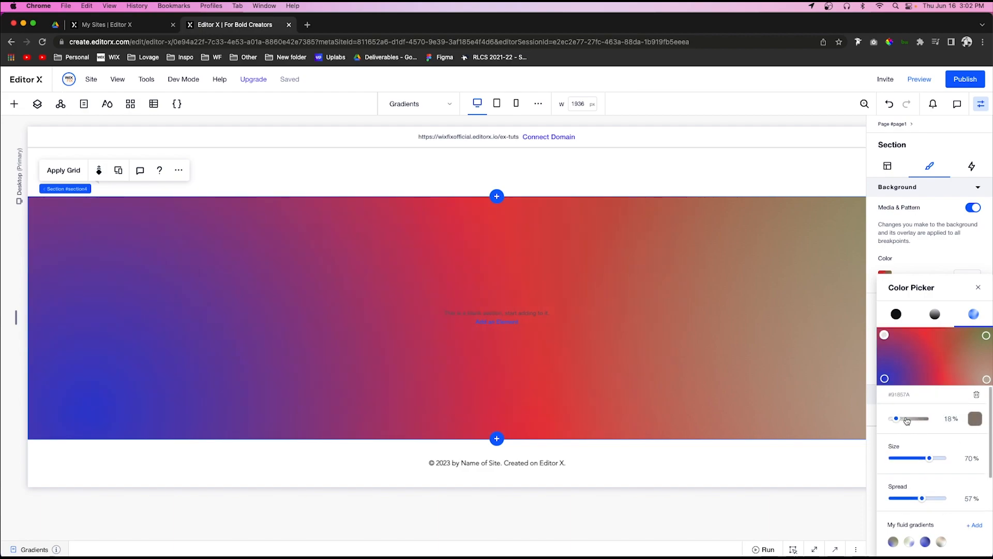
left_click_drag(895, 418, 889, 418)
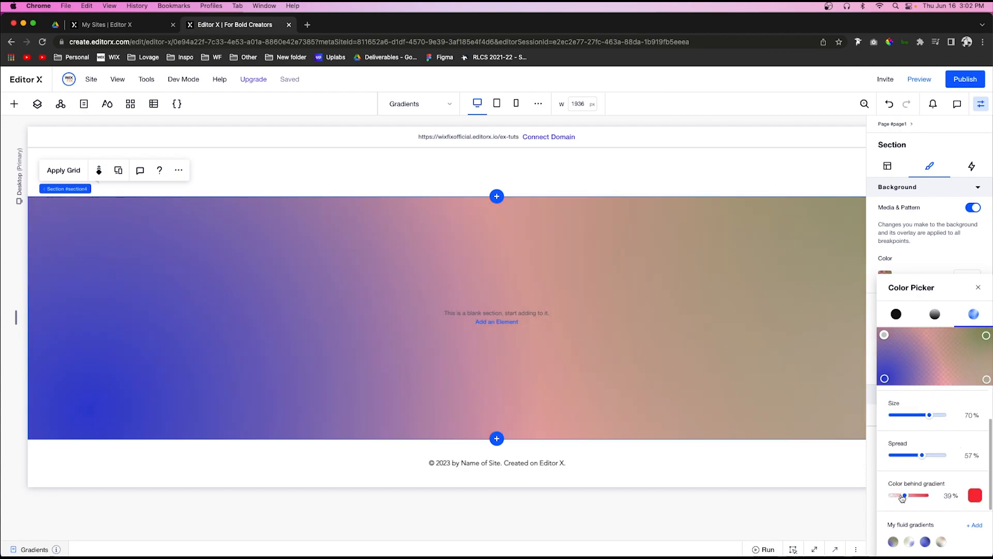
Set the red colour behind the fluid gradient to 44% opacity.
left_click_drag(902, 496, 943, 496)
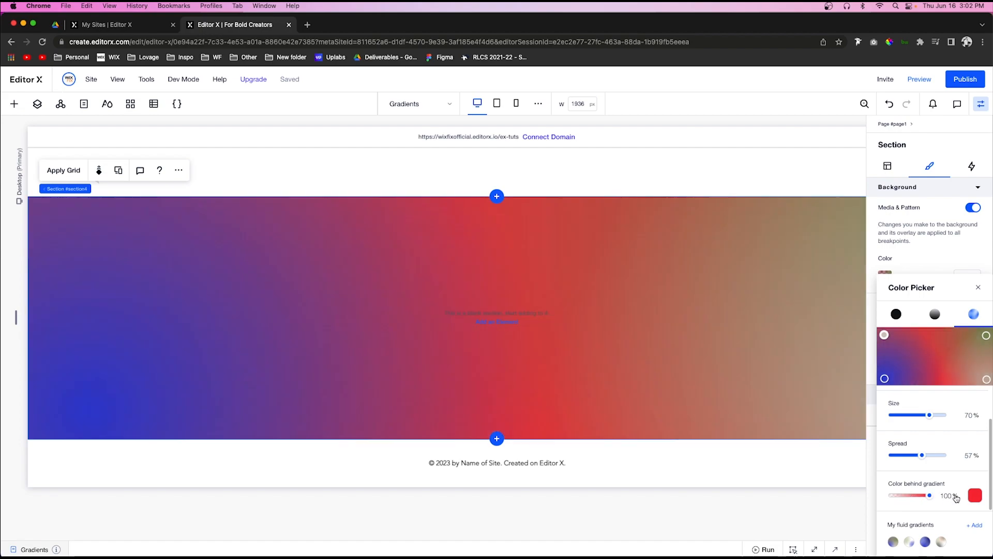
left_click_drag(929, 496, 899, 495)
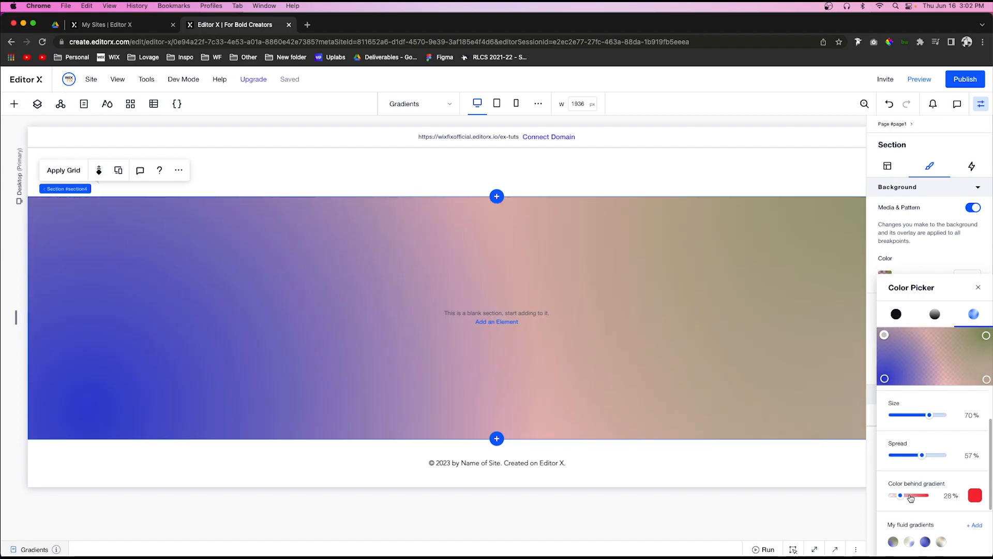
left_click_drag(902, 495, 907, 495)
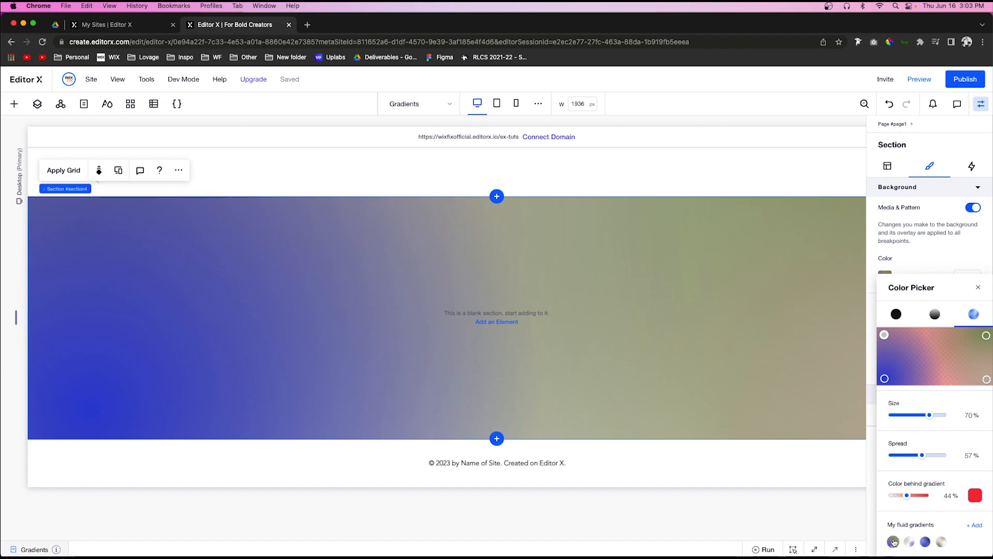
Save the blue-pink-olive fluid gradient to My fluid gradients and close the Color Picker.
left_click(909, 541)
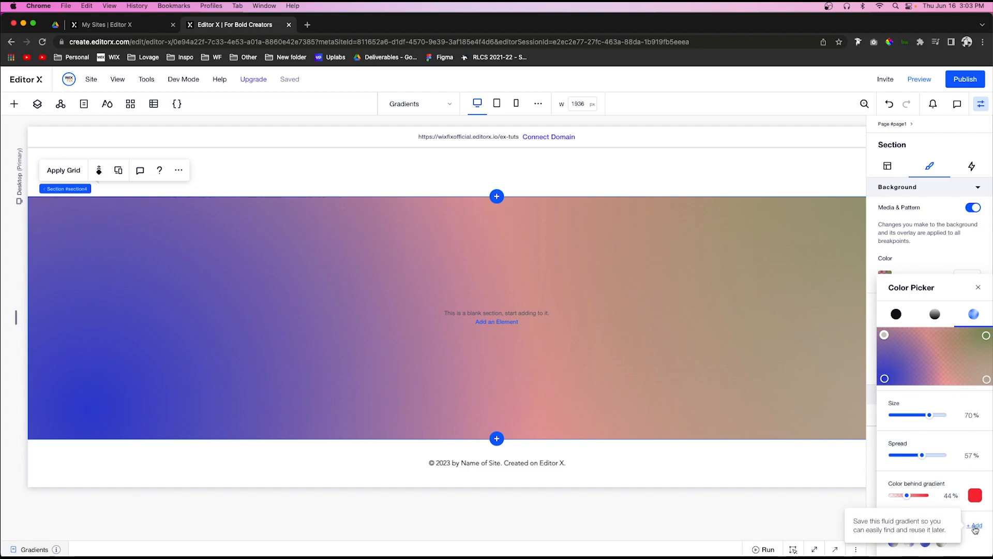
left_click(974, 527)
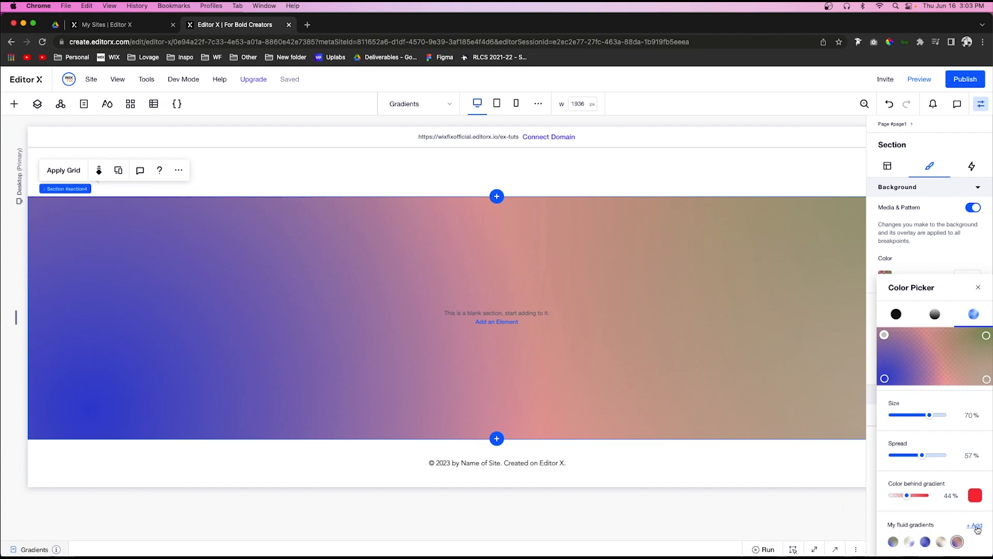
left_click(957, 542)
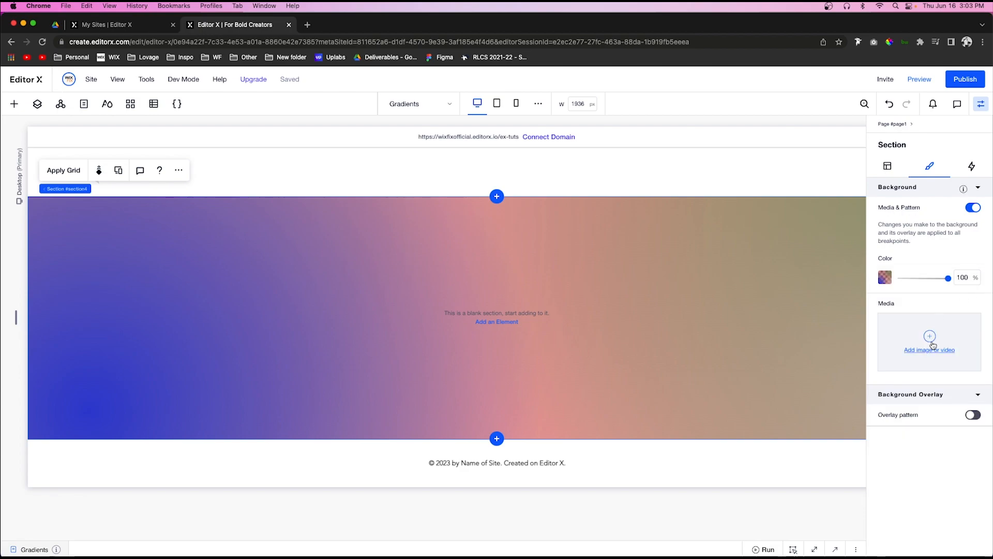
mouse_move(666, 299)
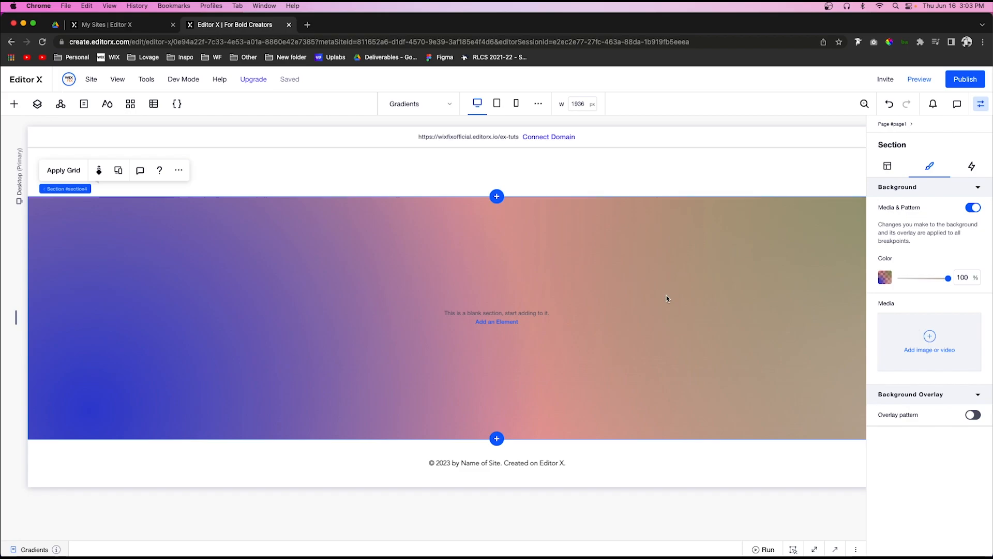
Add the wooden-furniture photo as the section background at 12% opacity.
left_click(929, 341)
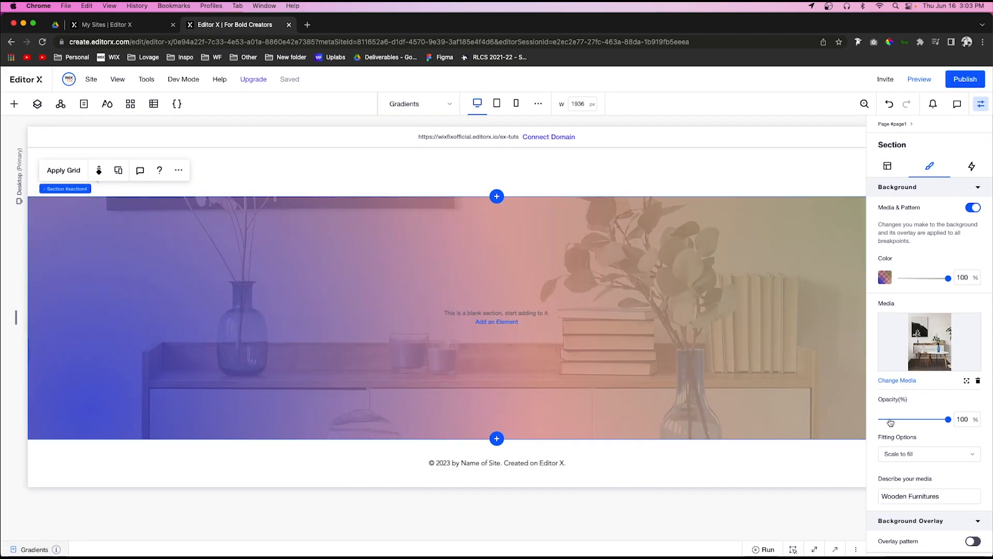
left_click_drag(948, 419, 892, 420)
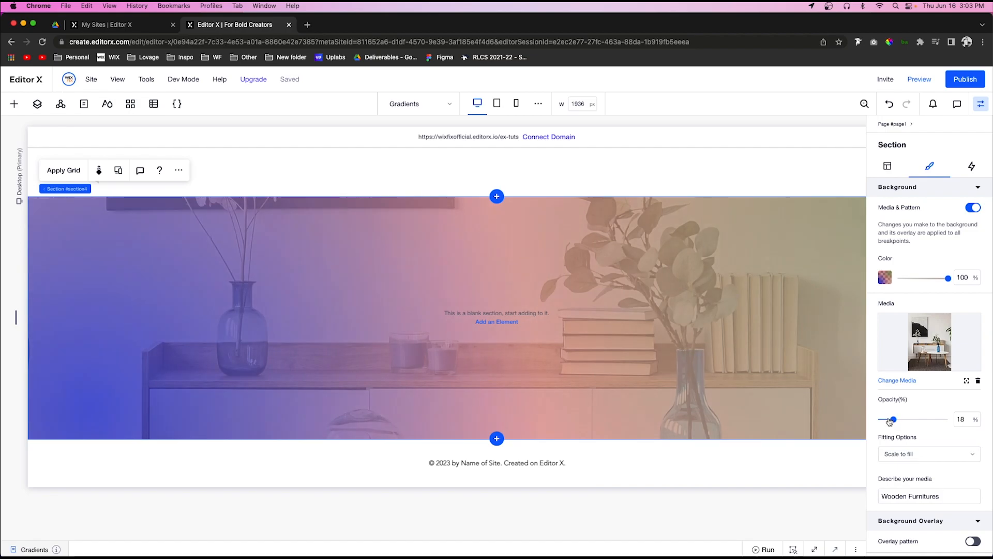
left_click_drag(893, 419, 888, 419)
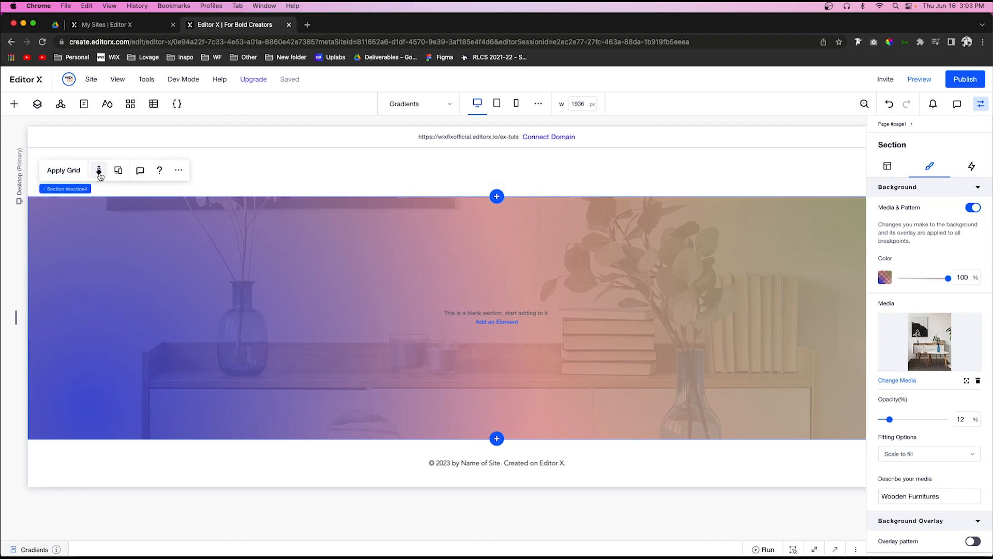
Apply the Parallax scroll effect to the section and preview the page.
left_click(98, 169)
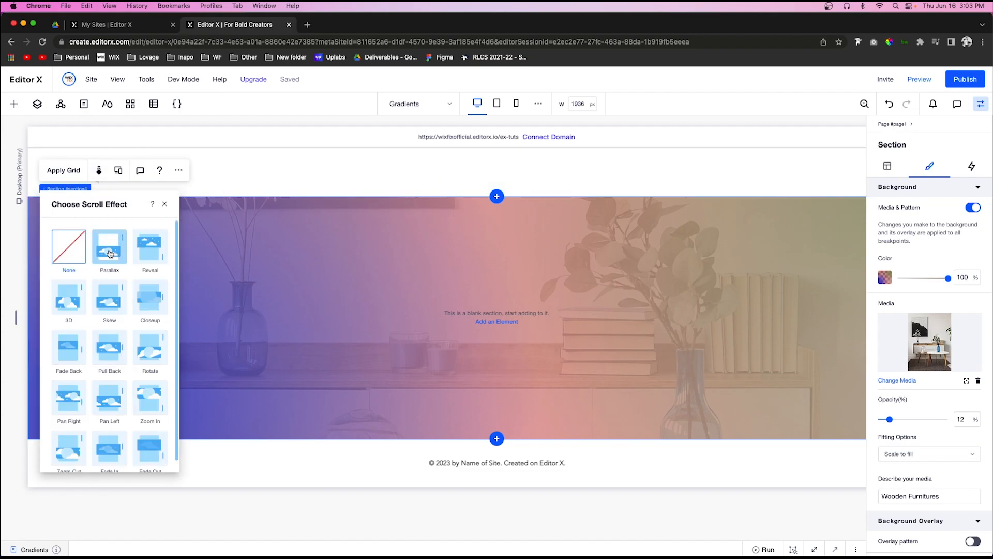
left_click(109, 245)
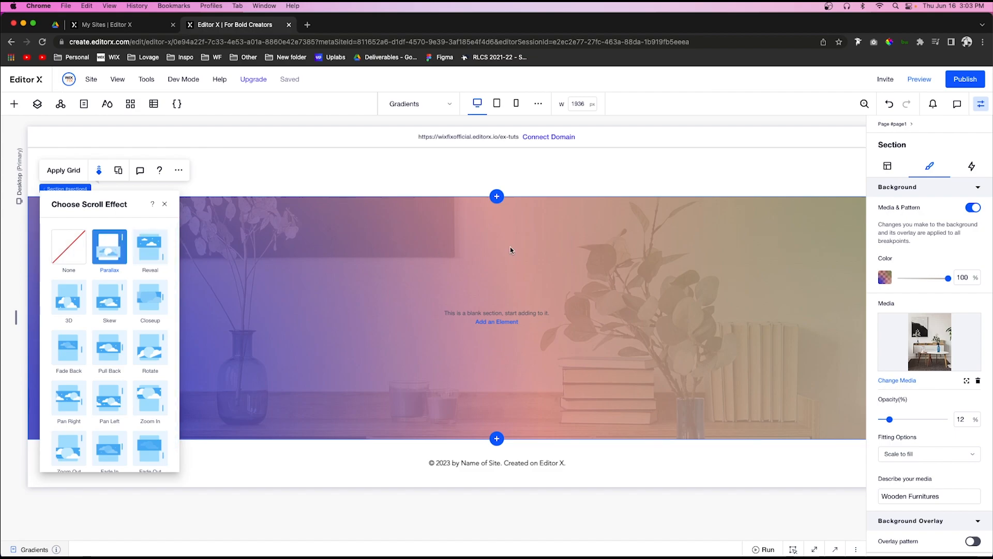
left_click(919, 78)
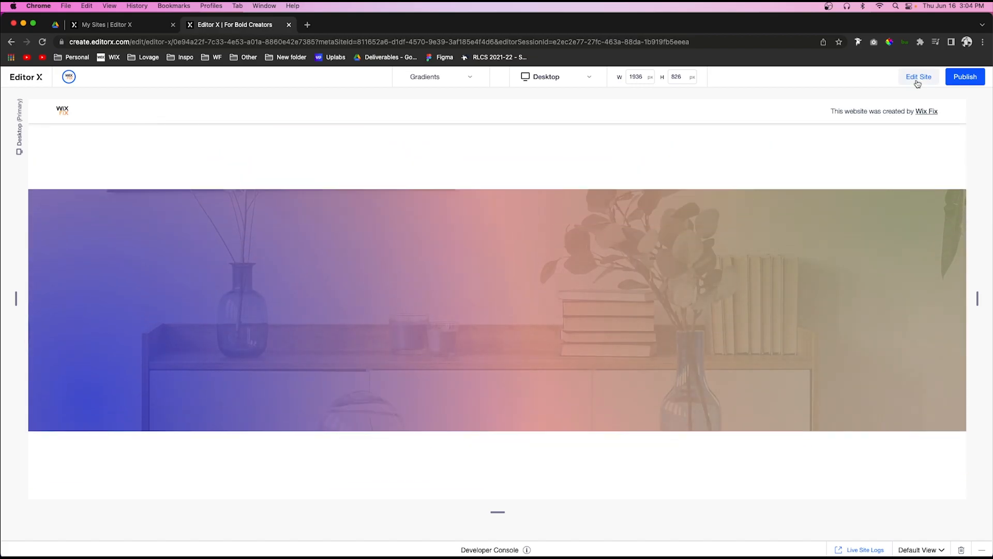
Return to editing and remove the furniture background photo from the section.
left_click(917, 76)
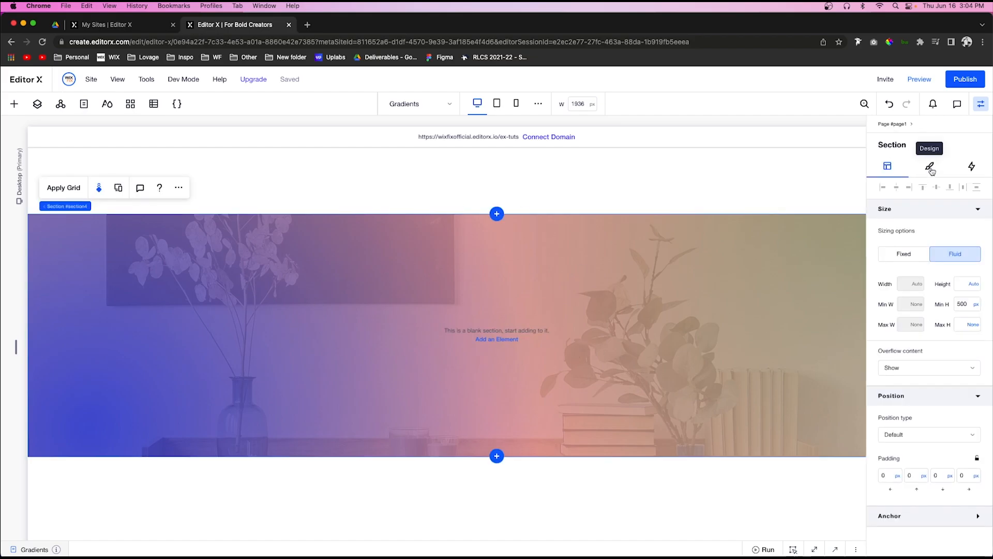
left_click(930, 166)
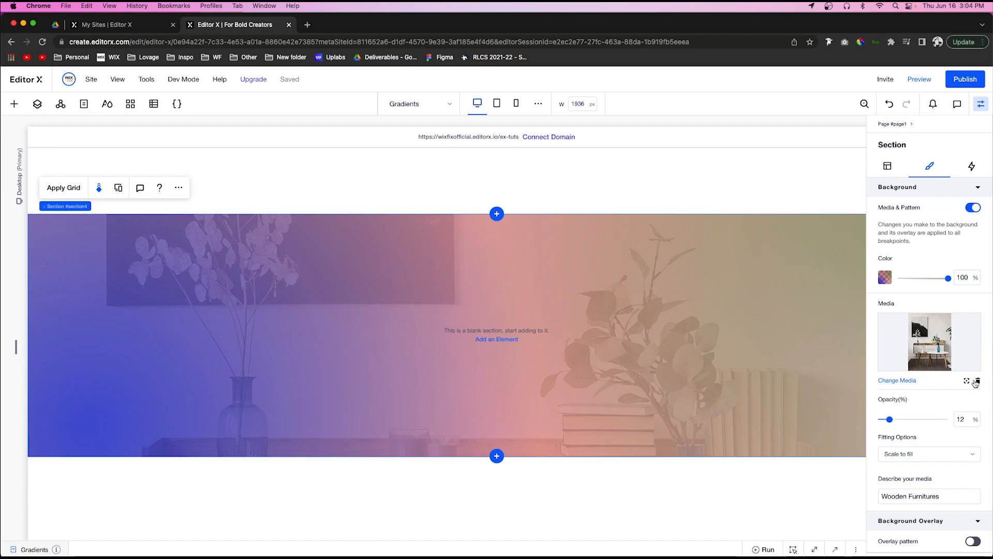
left_click(976, 381)
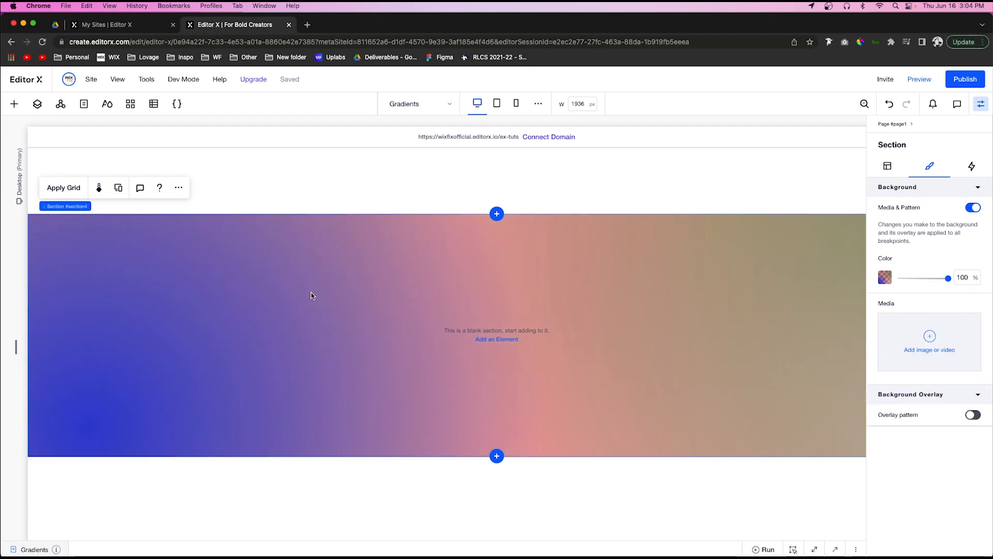
Add a full-width mountain image over the section at 17% opacity.
left_click(14, 103)
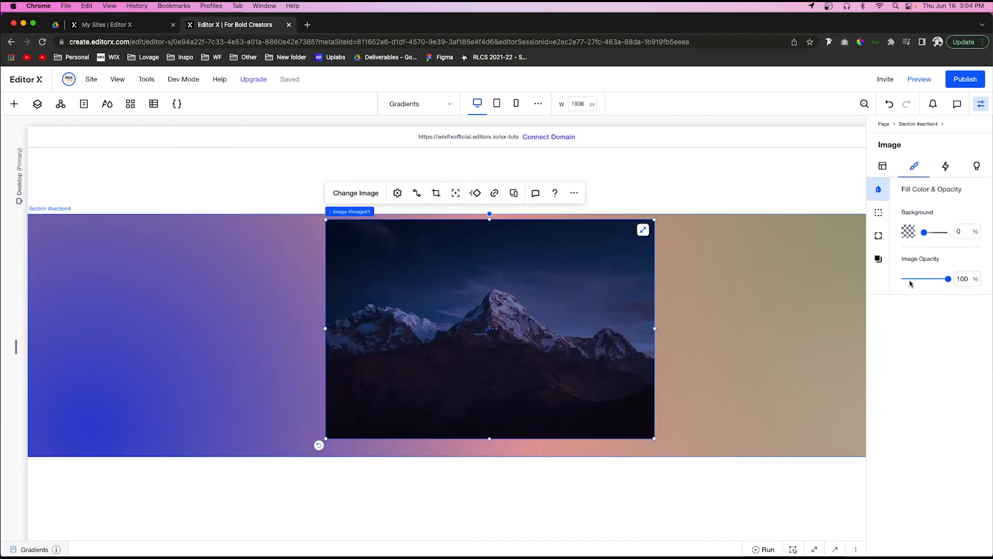
left_click_drag(945, 279, 910, 278)
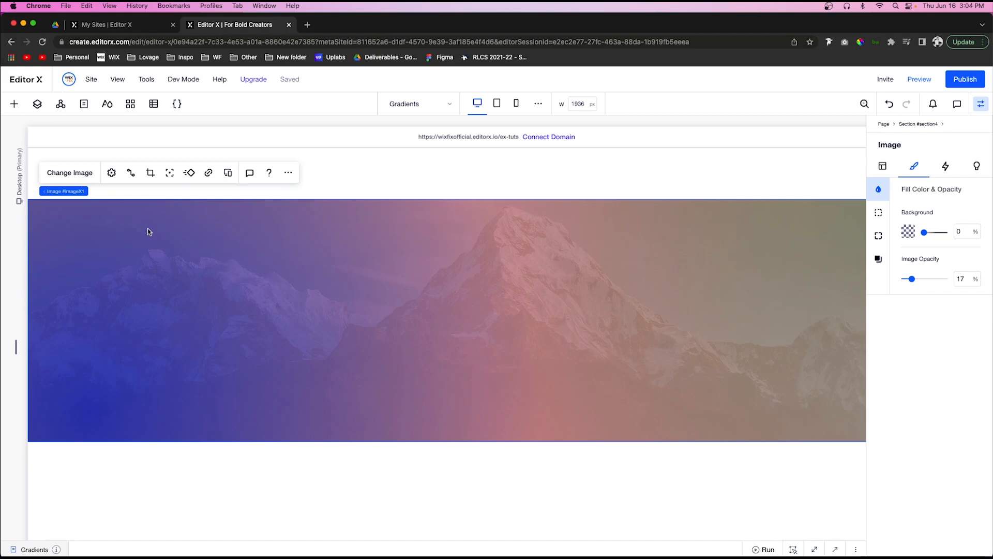
left_click(112, 172)
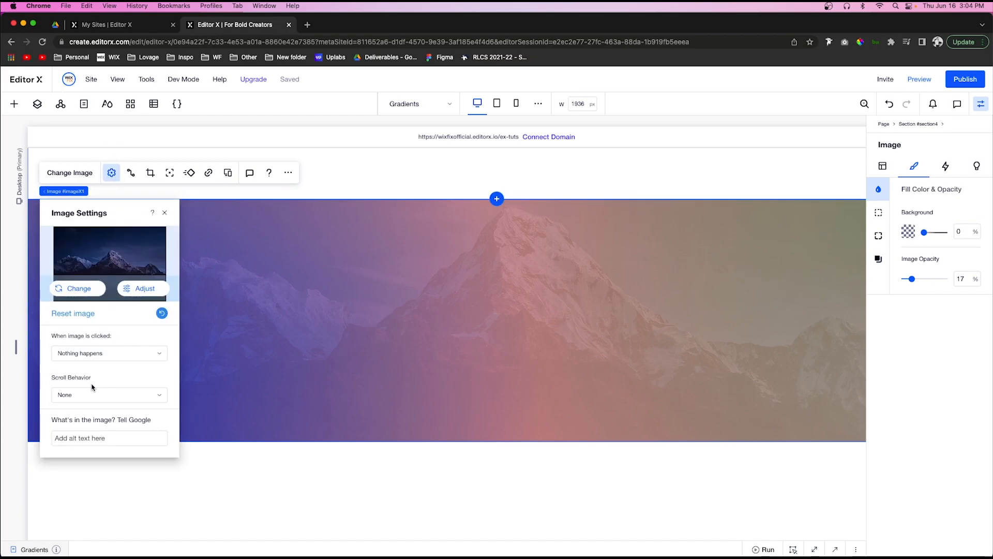
Set the mountain image's Scroll Behavior to Parallax and preview the page.
left_click(109, 395)
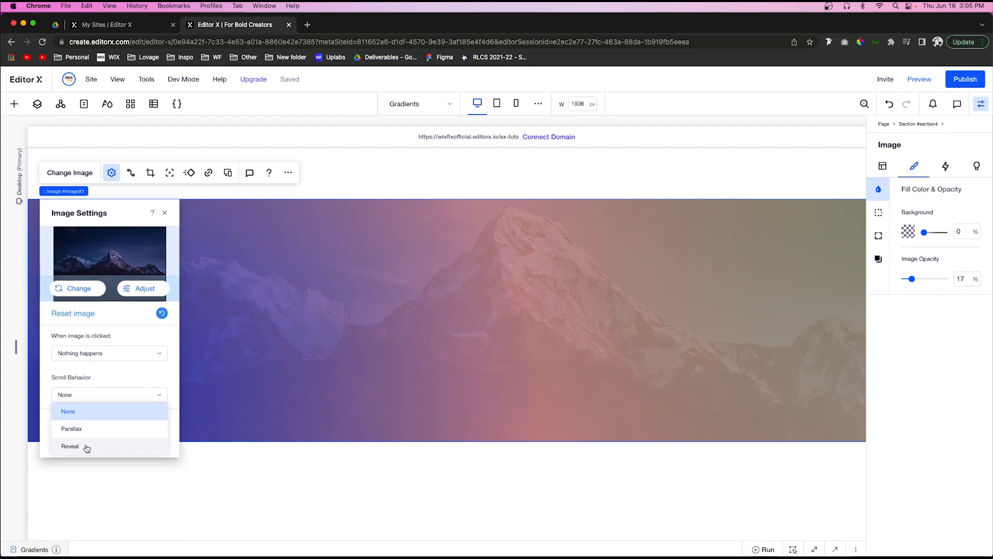
mouse_move(85, 434)
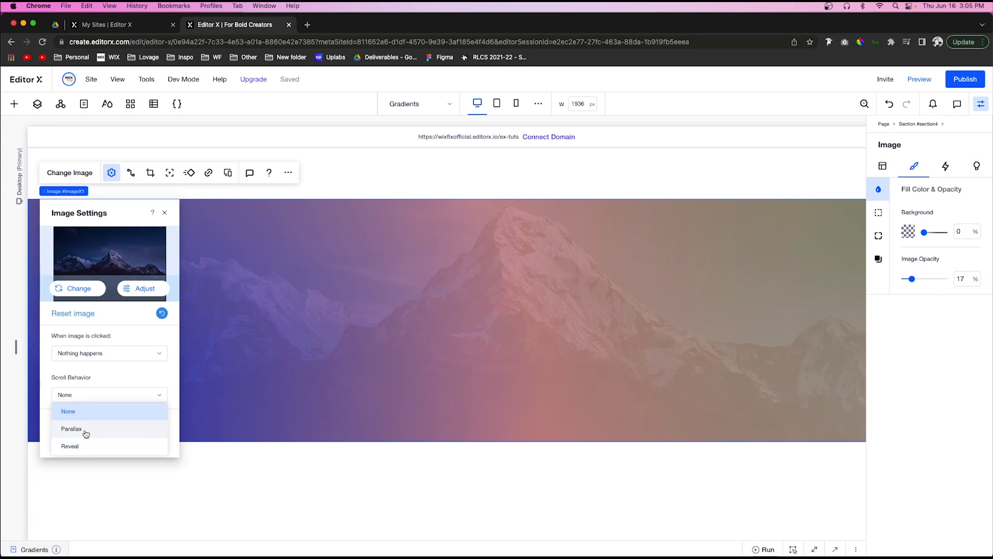
left_click(68, 411)
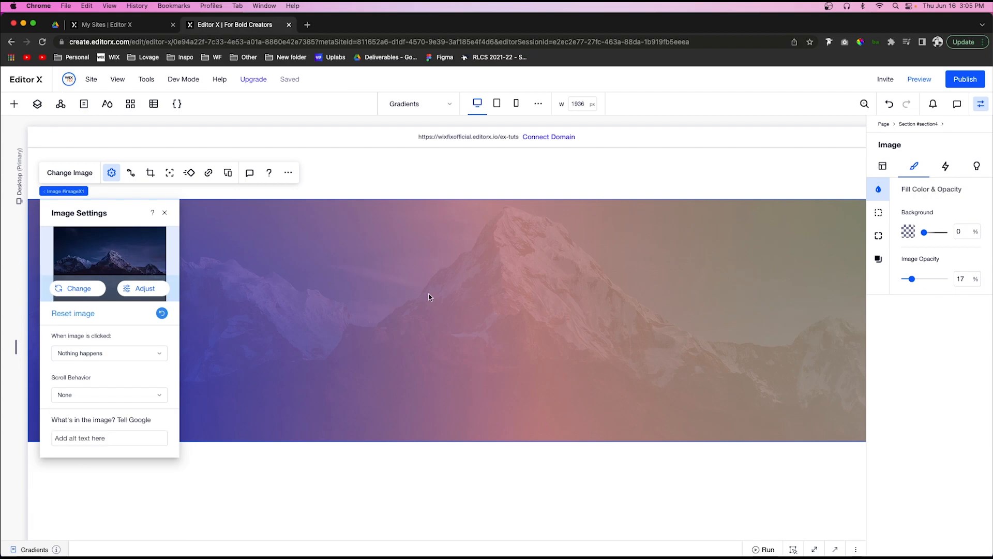
mouse_move(716, 233)
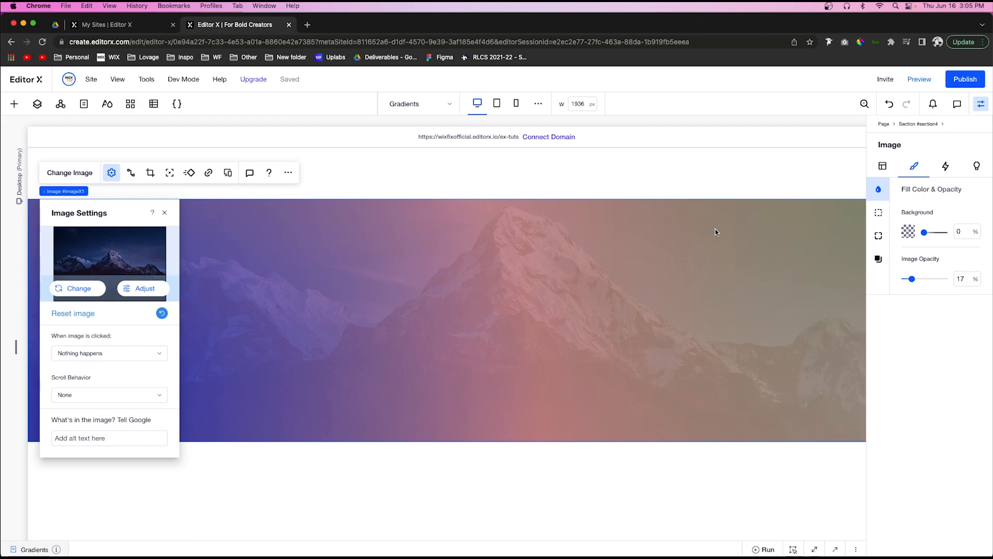
mouse_move(745, 215)
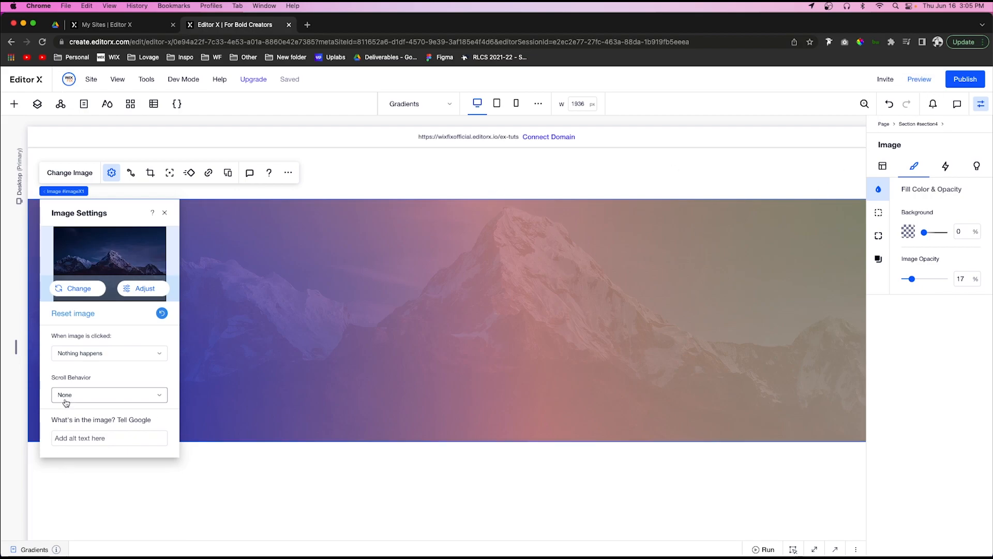
left_click(108, 395)
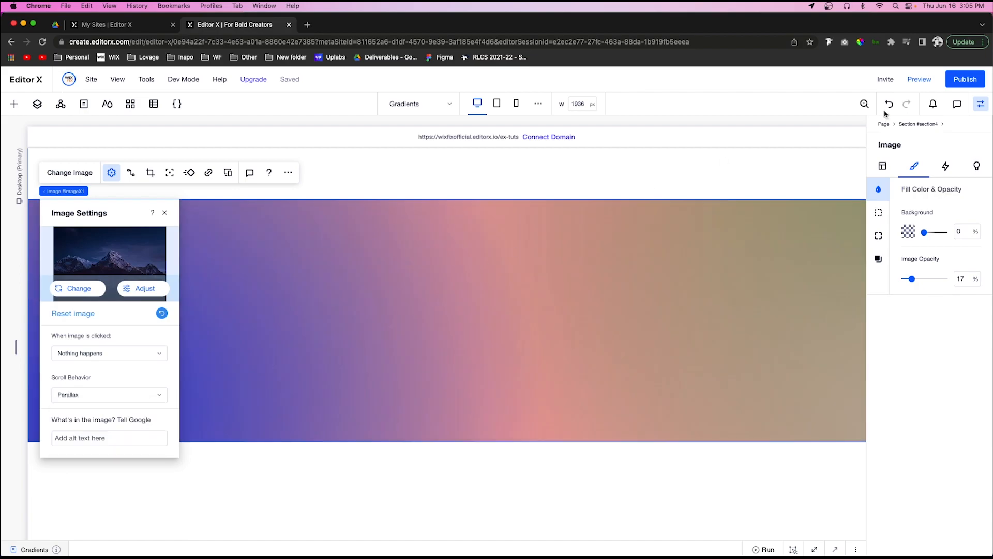
left_click(919, 79)
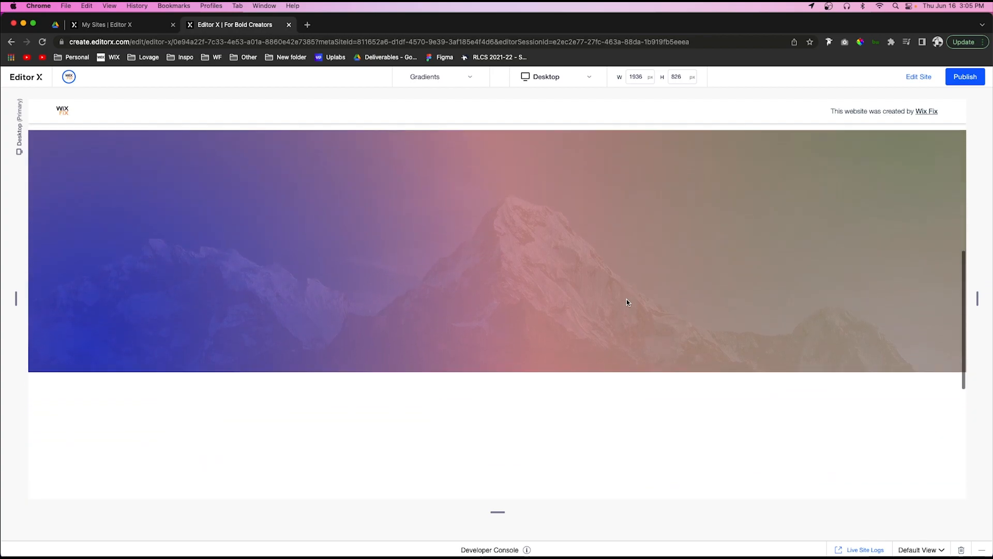
Check the parallax in the preview, then resume editing via Edit Site.
scroll("down", 3)
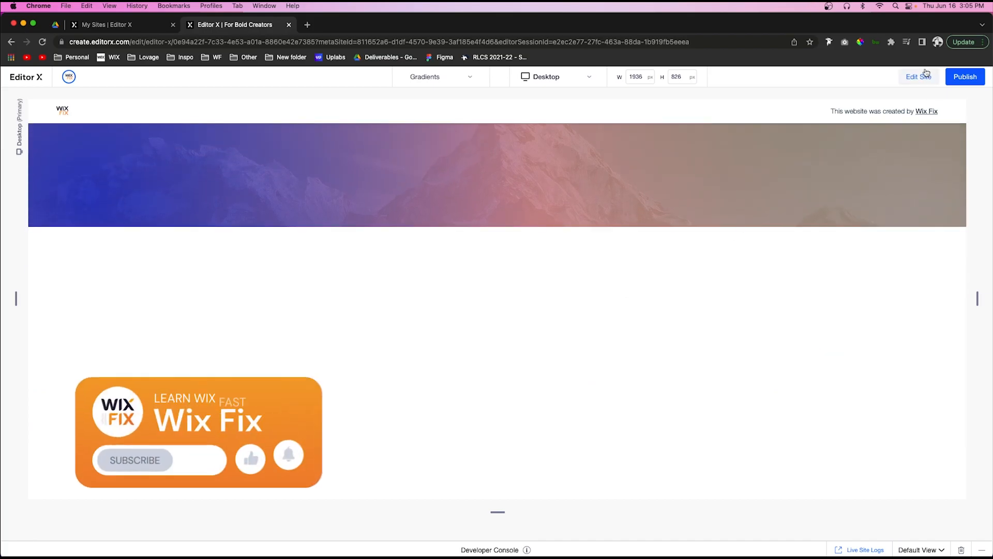
left_click(916, 76)
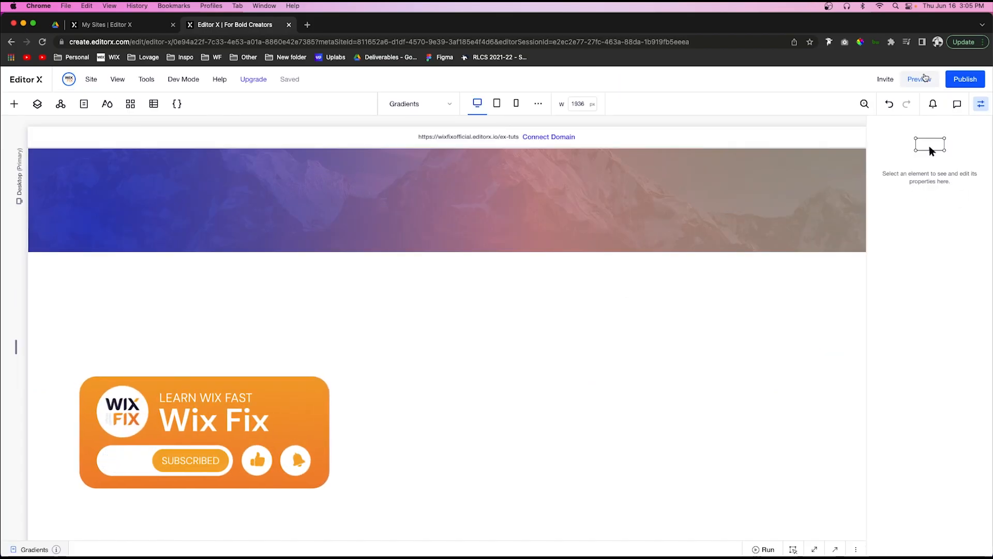